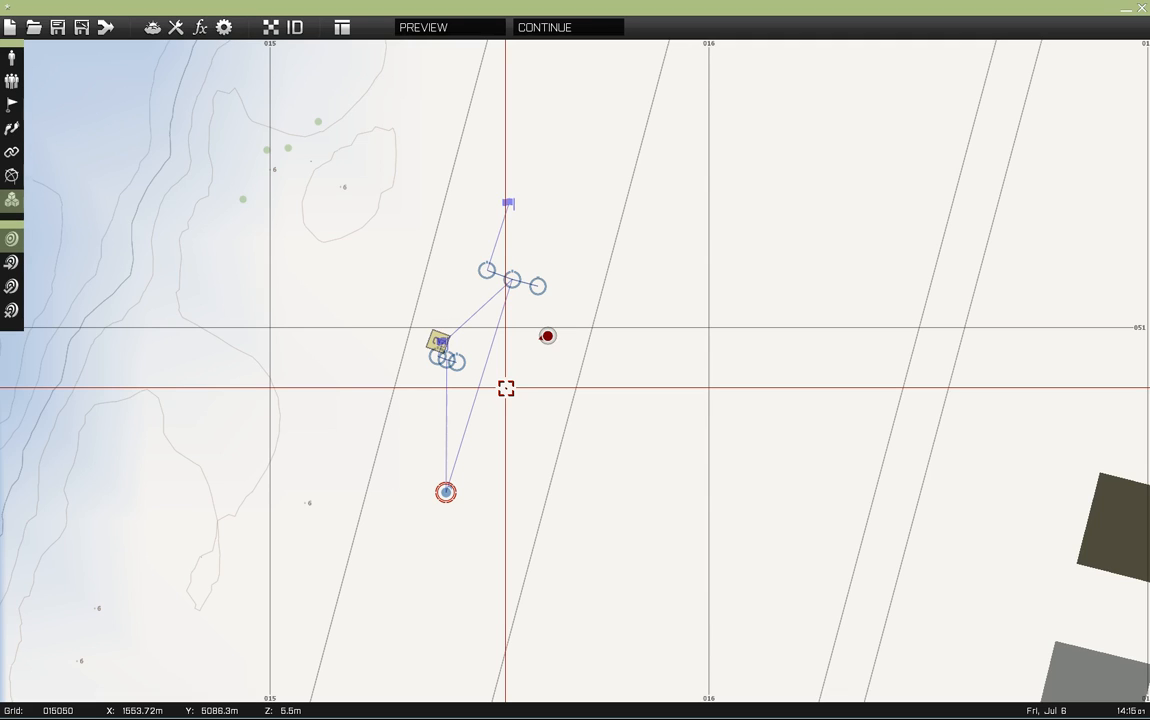
mouse_move(614, 348)
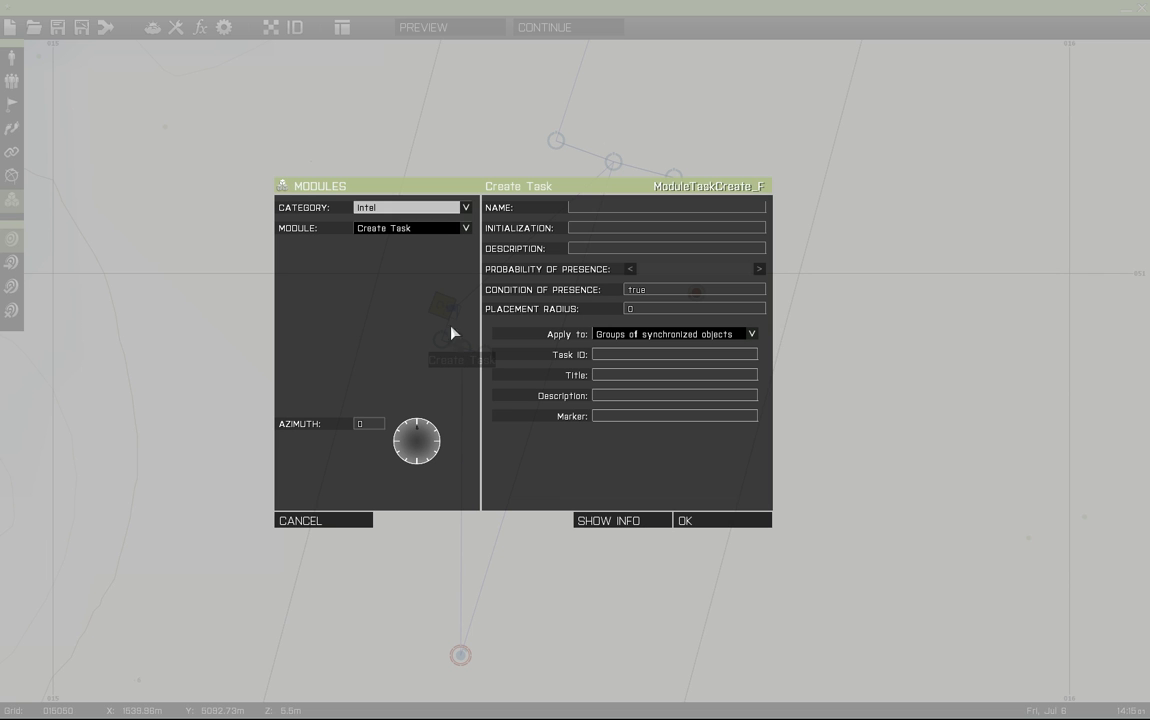
mouse_move(384, 220)
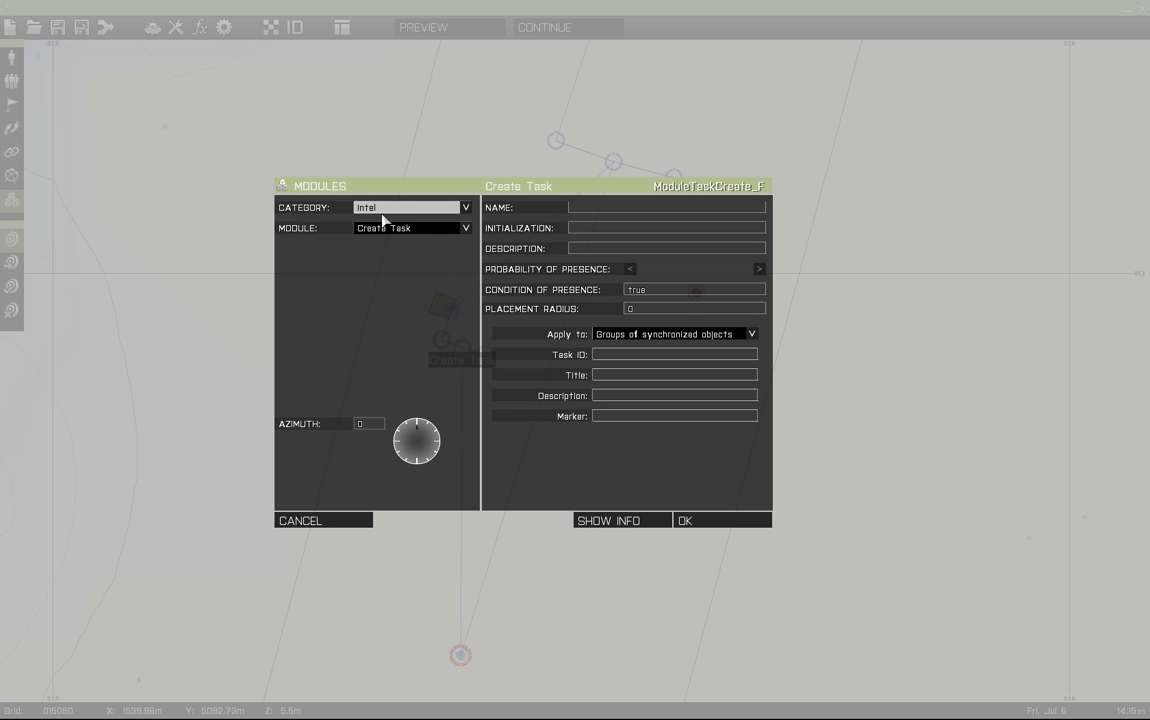
mouse_move(376, 230)
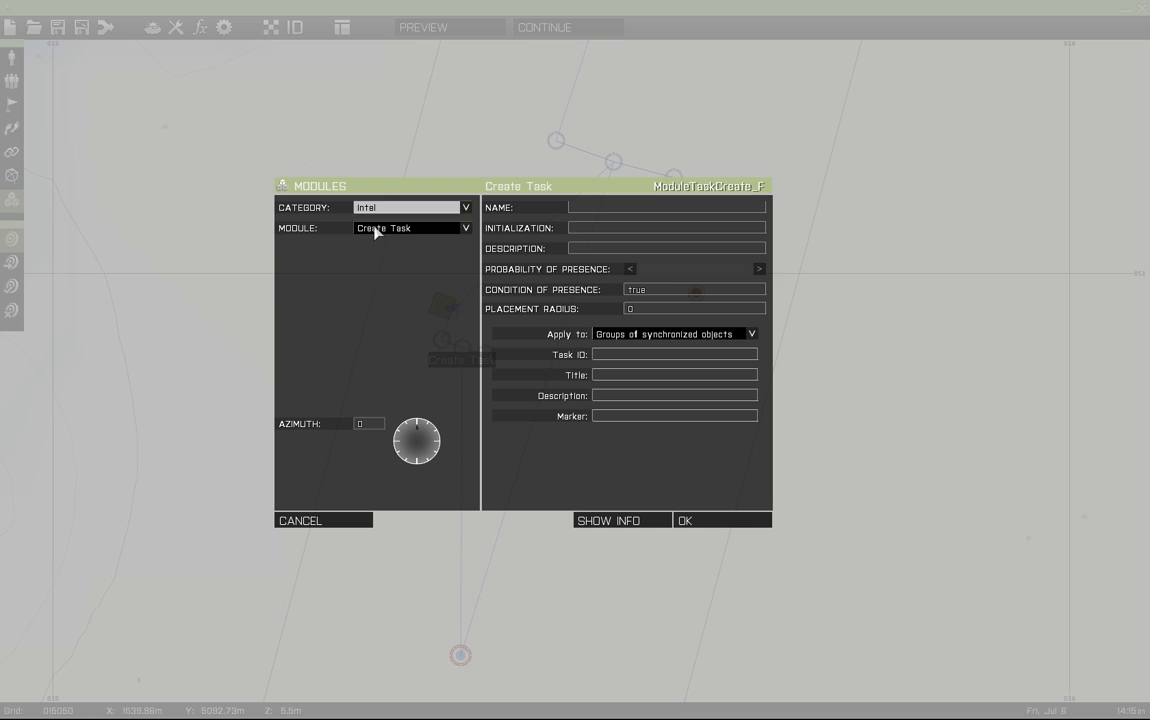
mouse_move(610, 360)
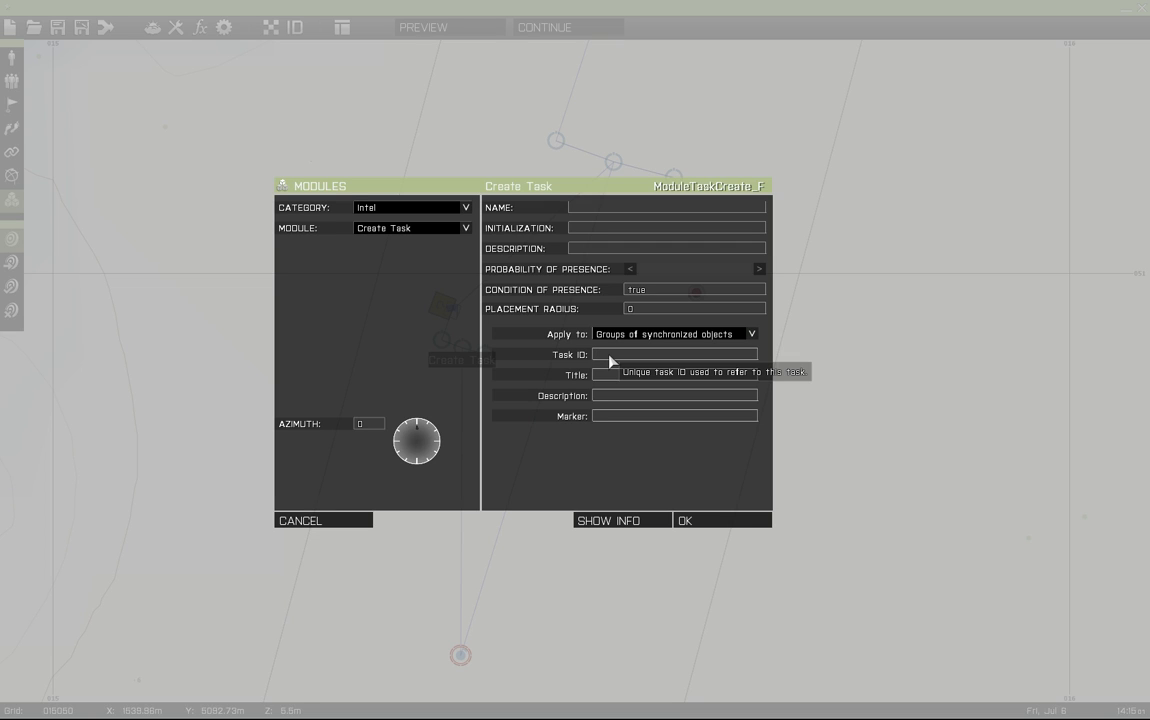
Step: Fill the Create Task module with ID 1, title 'use toilet?', description 'take a leak' and place it
type("1")
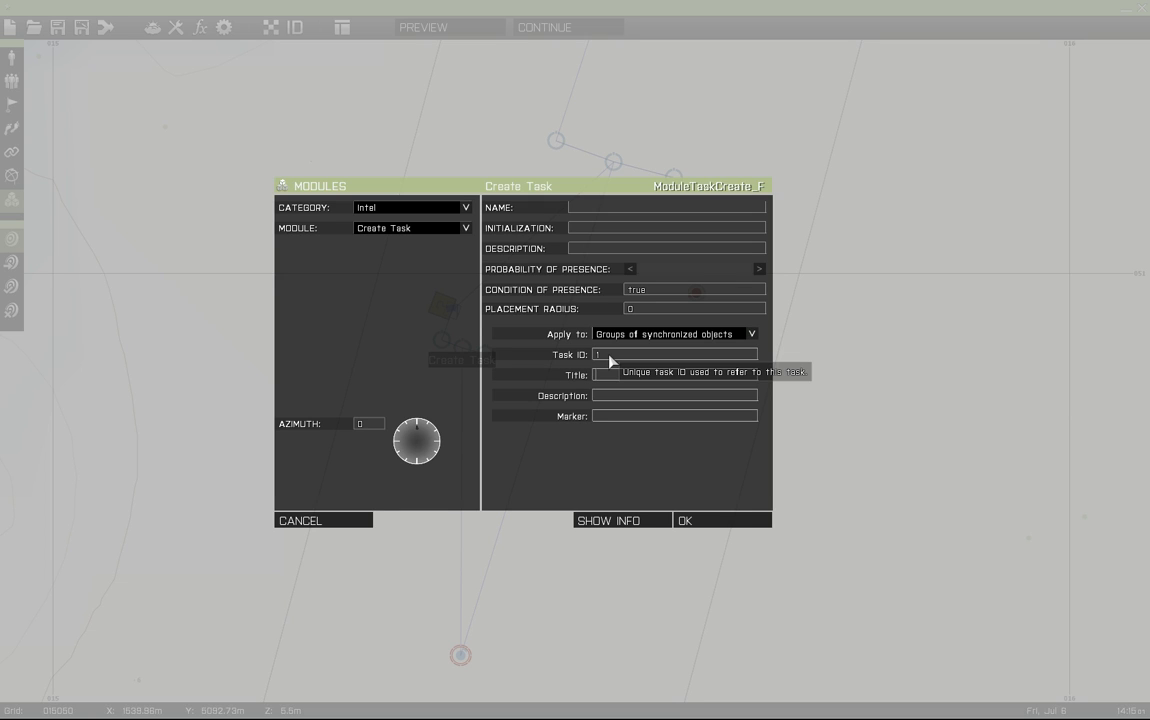
type("use t")
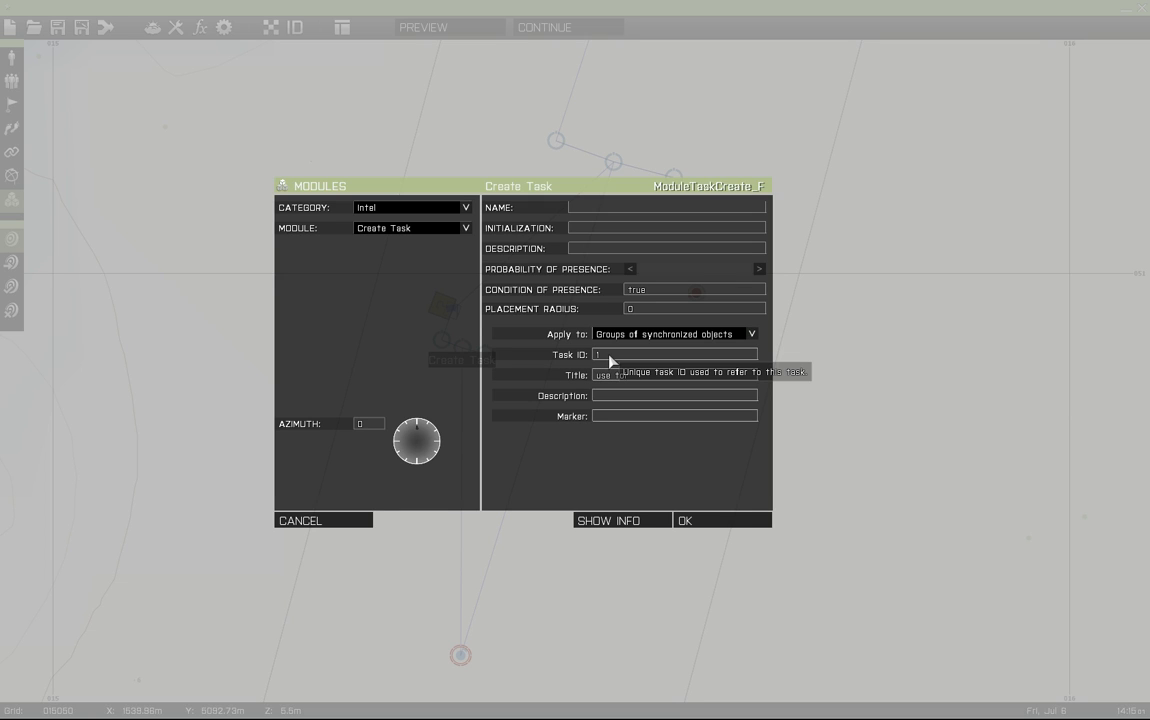
mouse_move(844, 470)
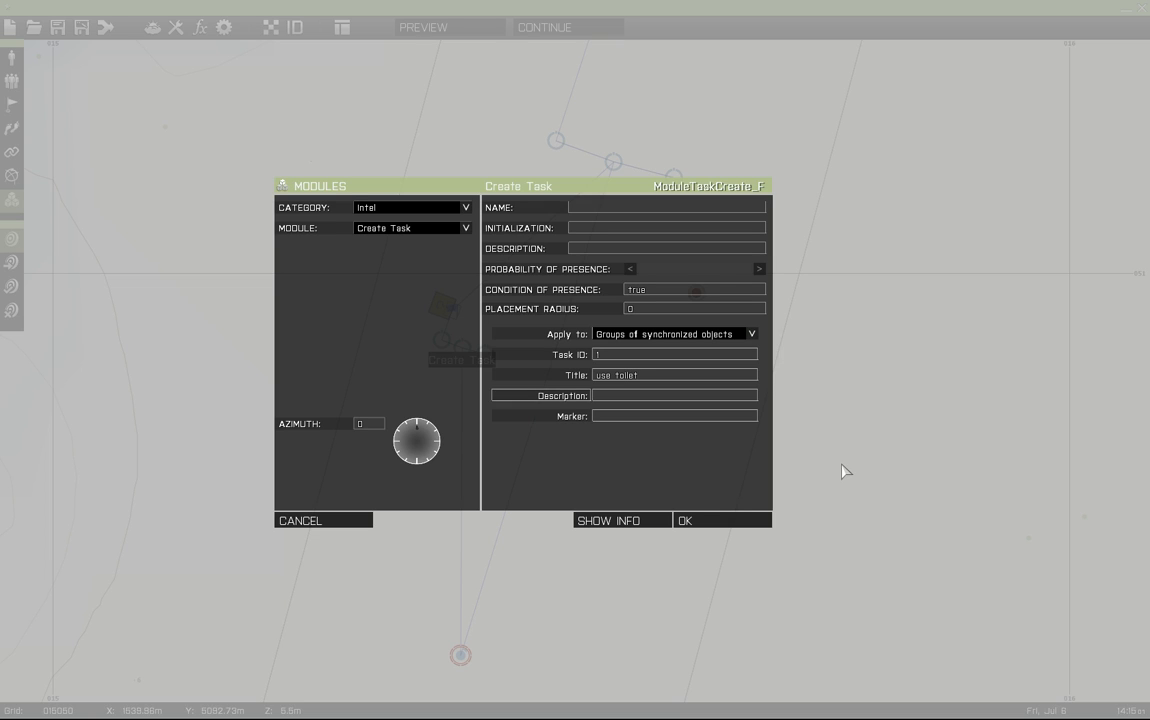
type("take")
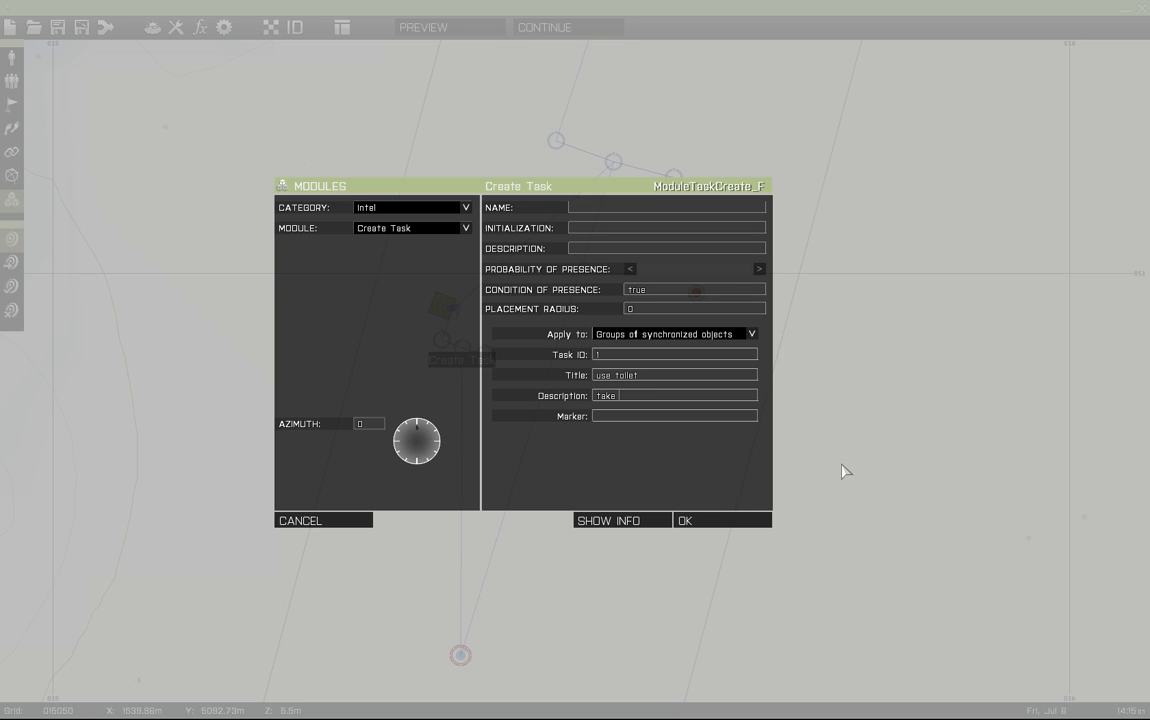
type("a leak")
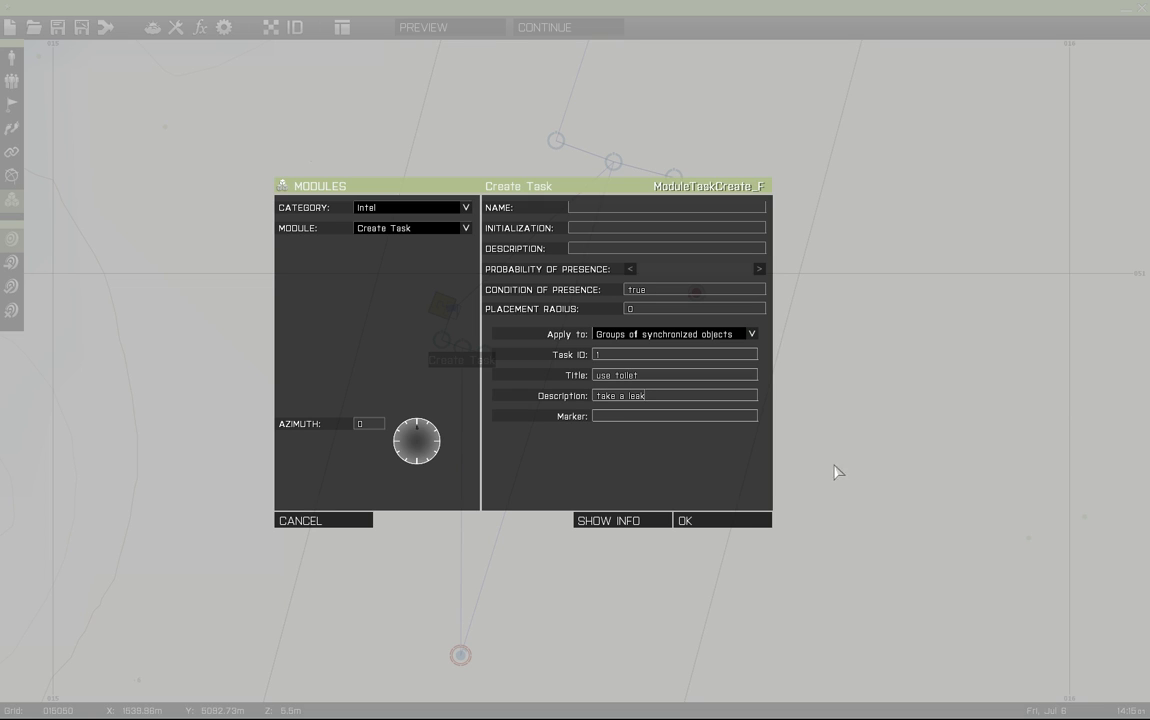
mouse_move(628, 408)
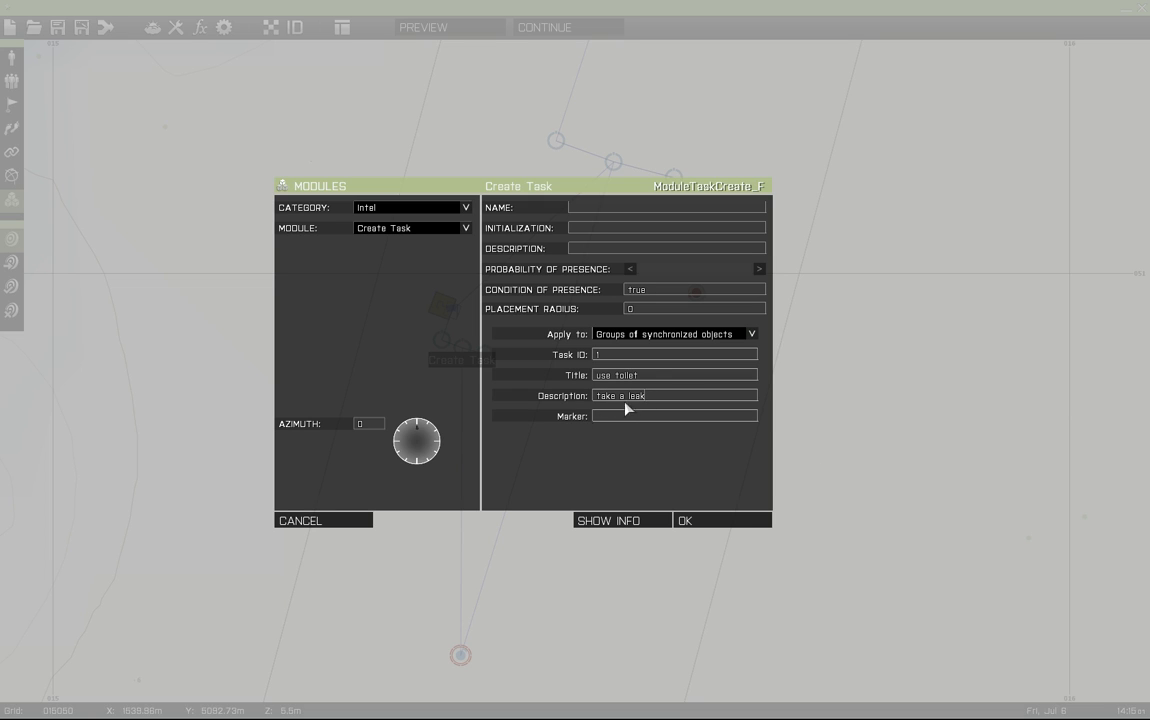
mouse_move(644, 340)
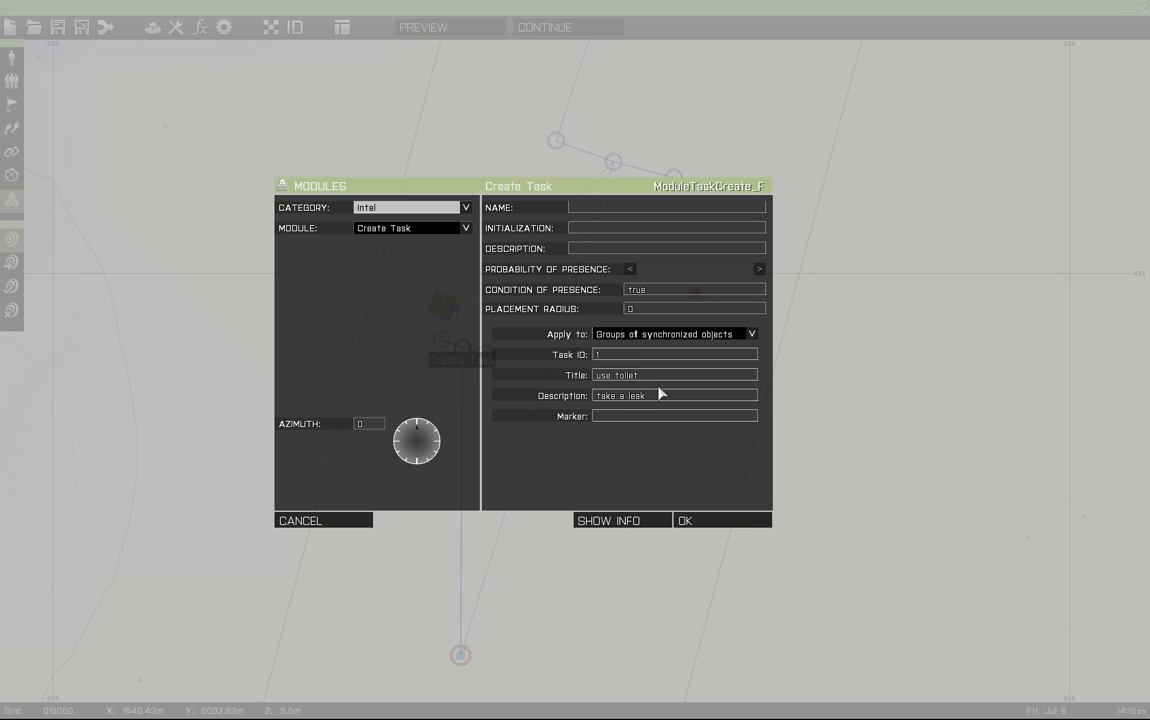
left_click(684, 520)
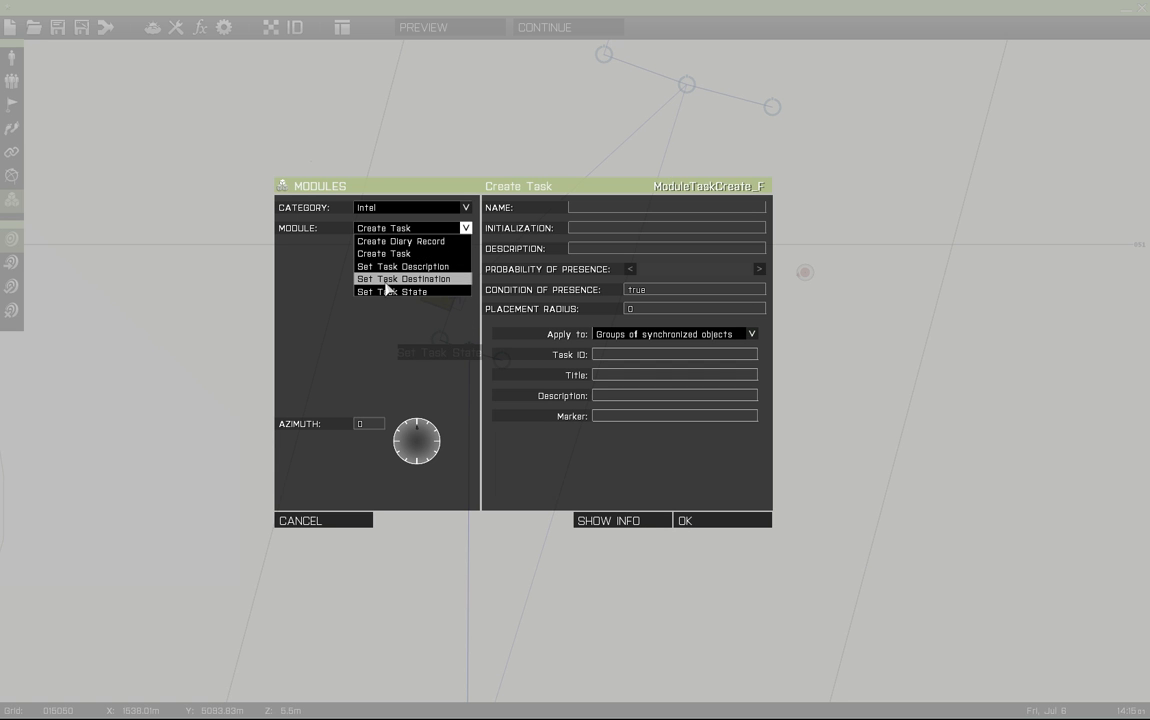
Step: Place a Set Task State module with State Succeeded
left_click(392, 292)
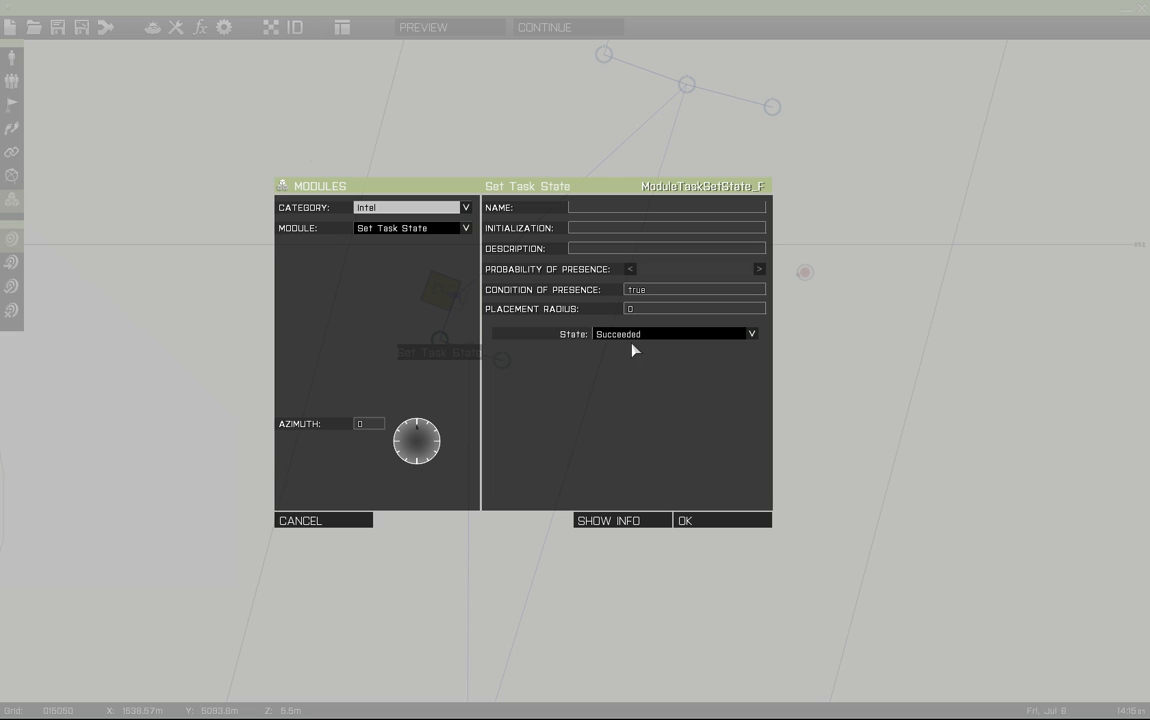
left_click(684, 520)
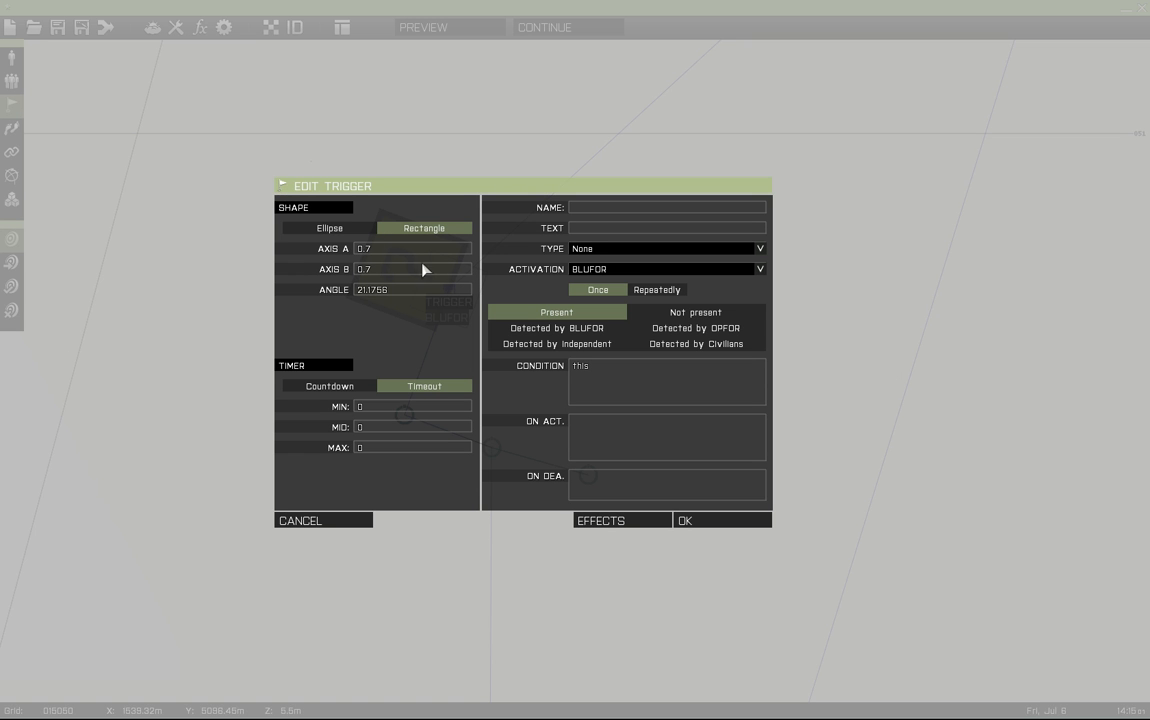
mouse_move(380, 272)
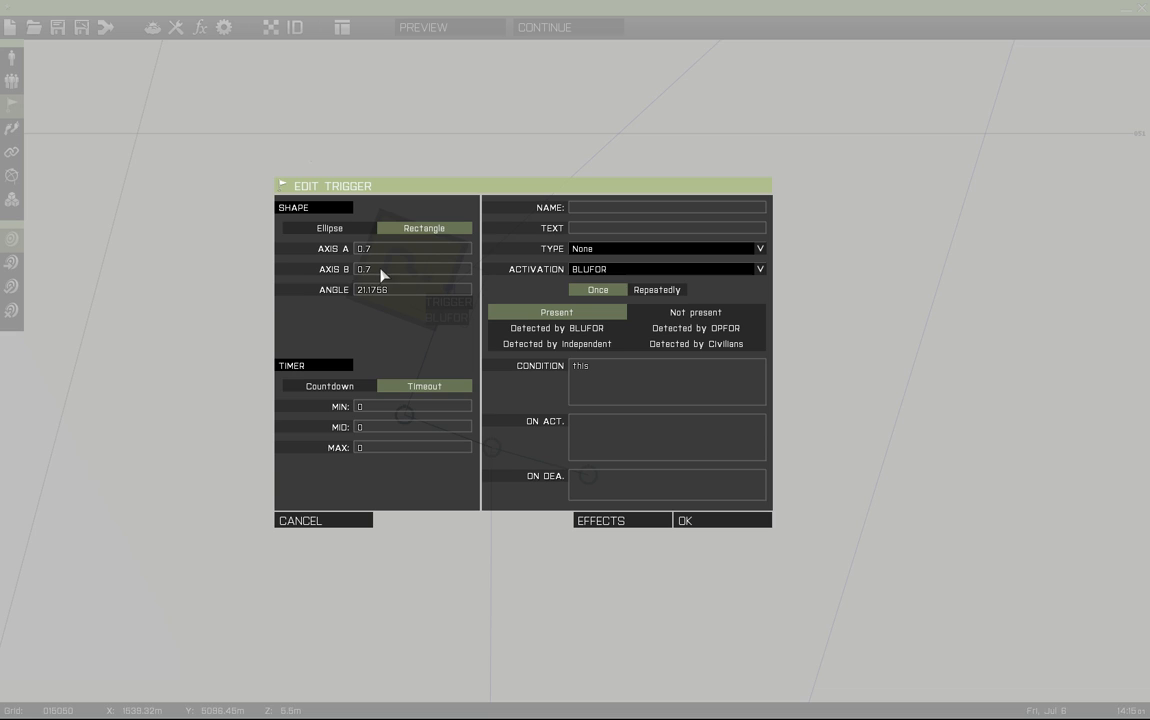
mouse_move(420, 392)
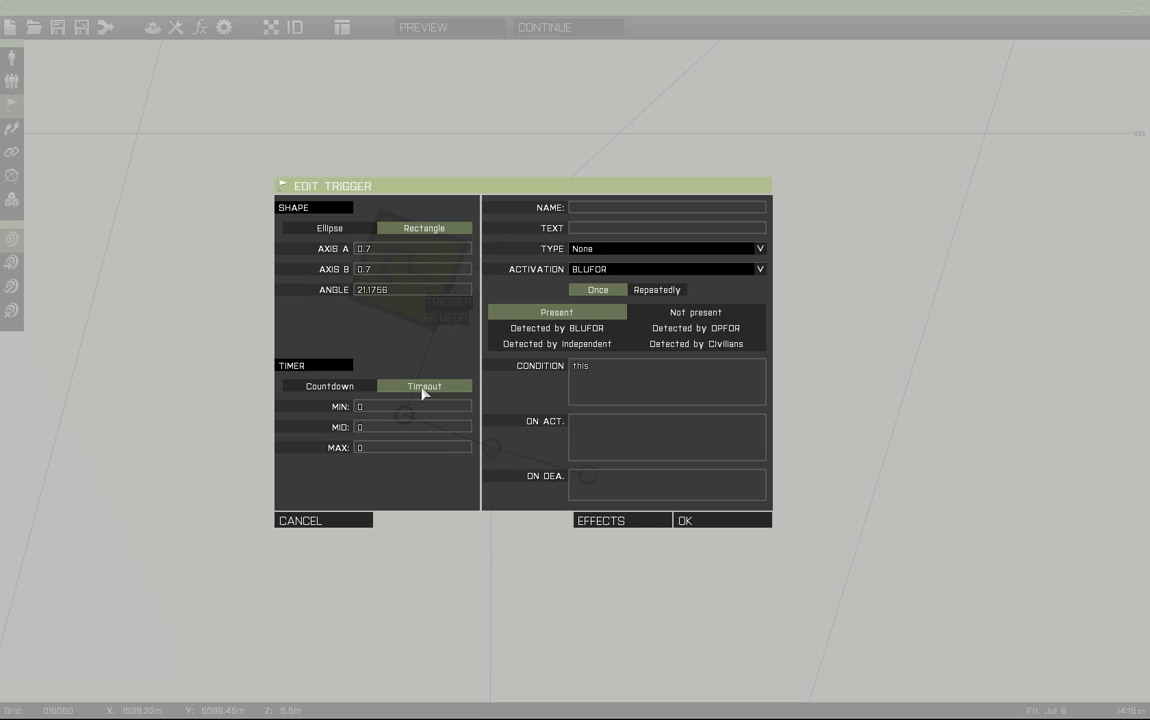
mouse_move(372, 274)
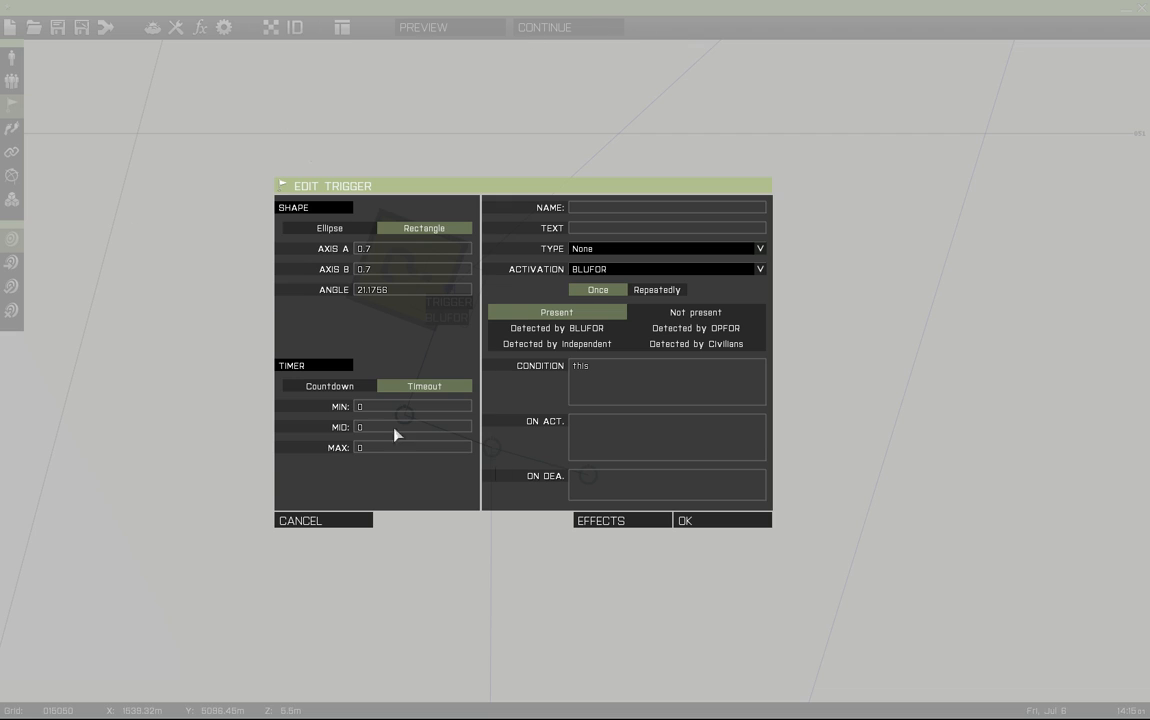
mouse_move(576, 276)
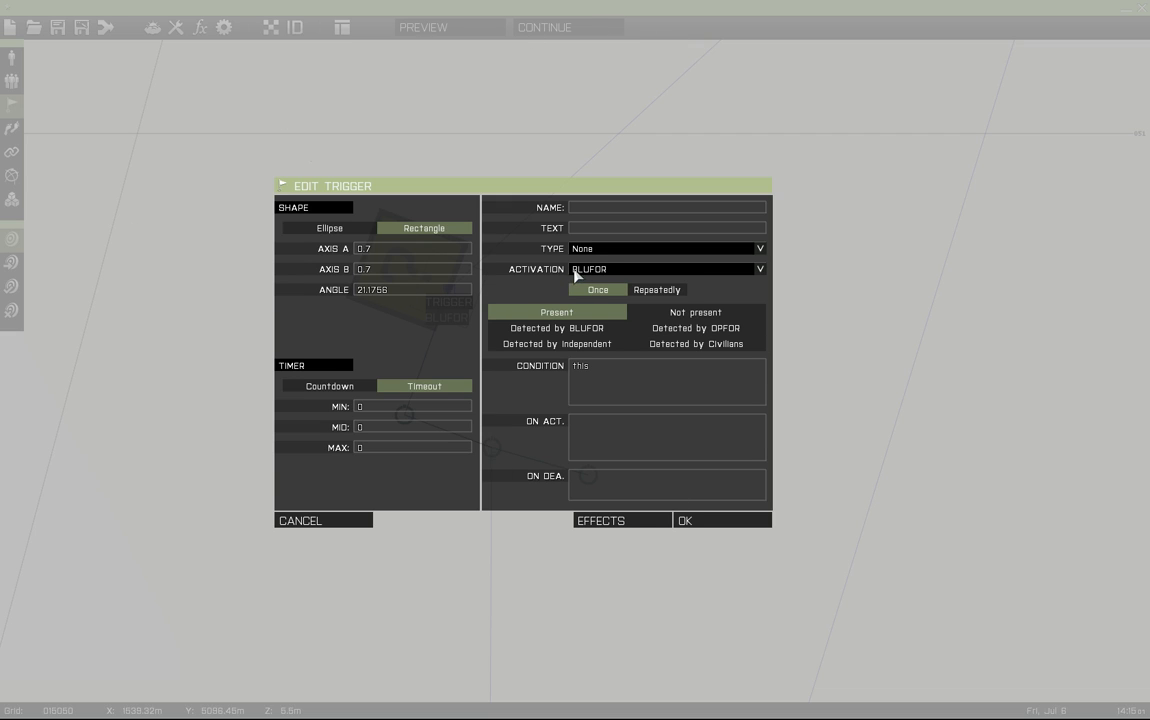
mouse_move(556, 300)
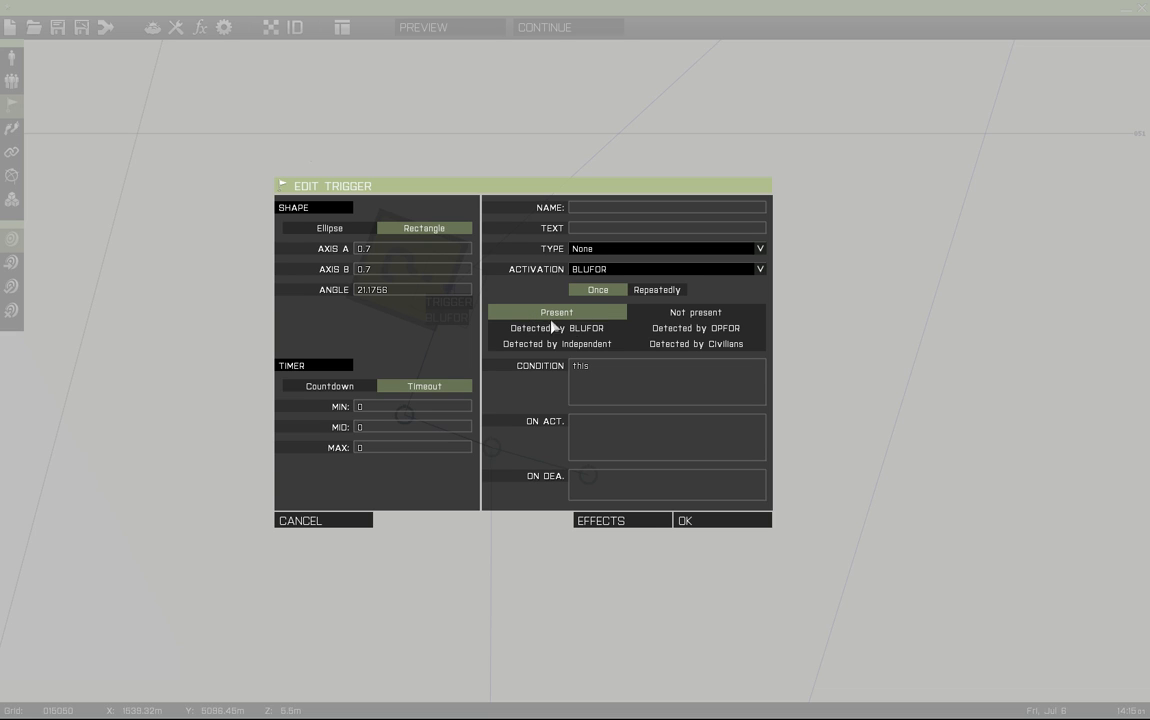
mouse_move(530, 388)
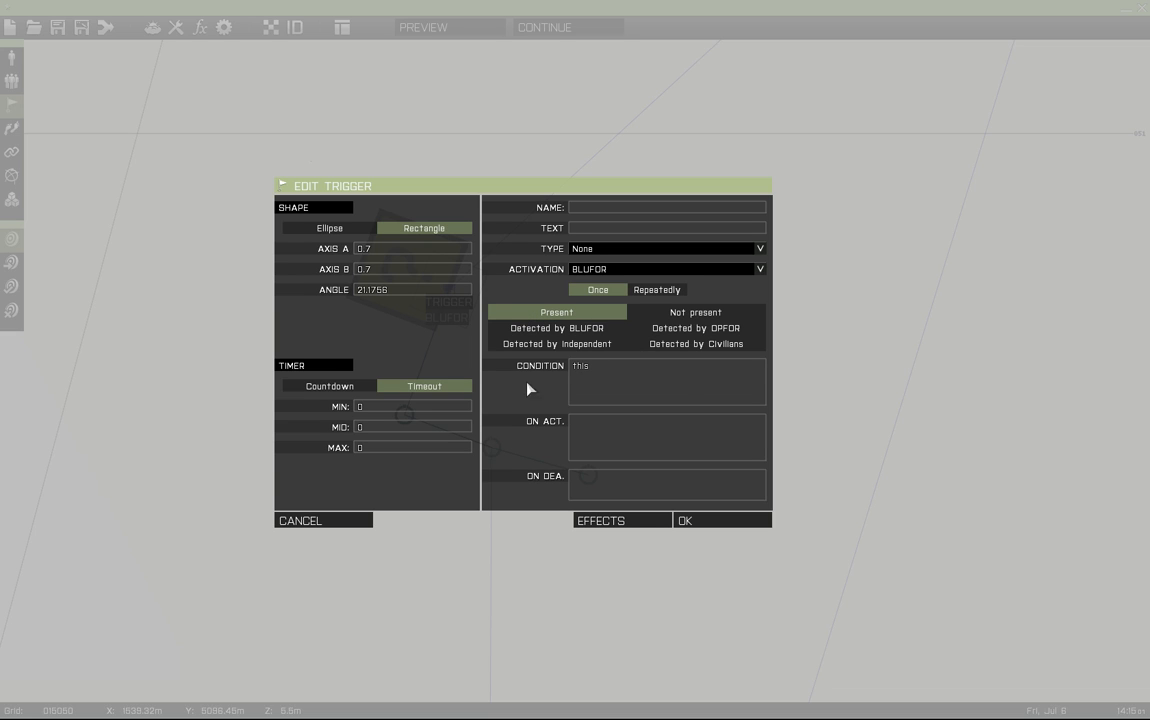
mouse_move(696, 316)
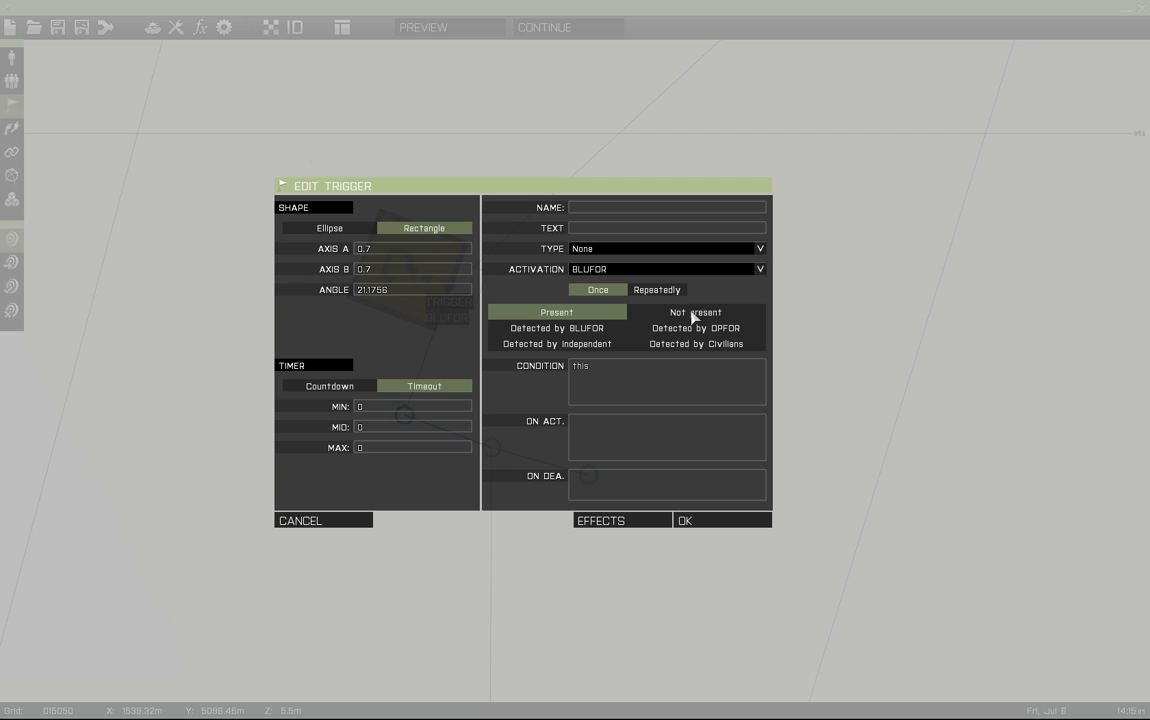
Step: Confirm the rectangular 0.7-axis trigger firing once when BLUFOR is present
left_click(684, 520)
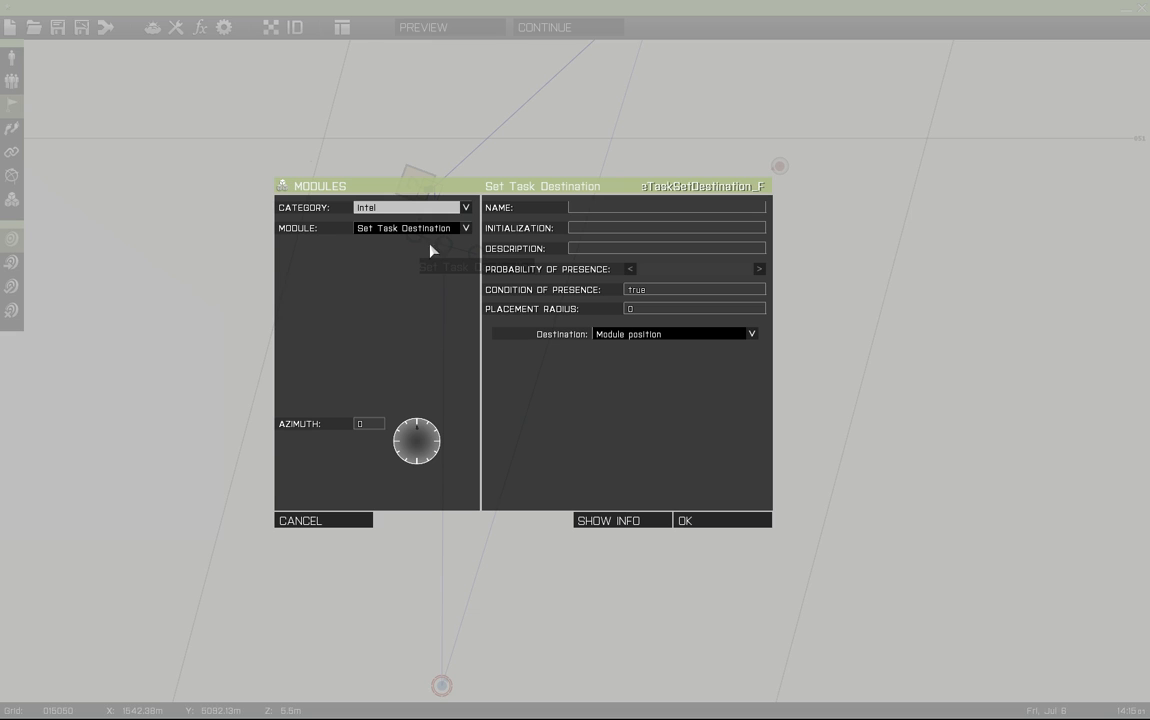
mouse_move(690, 524)
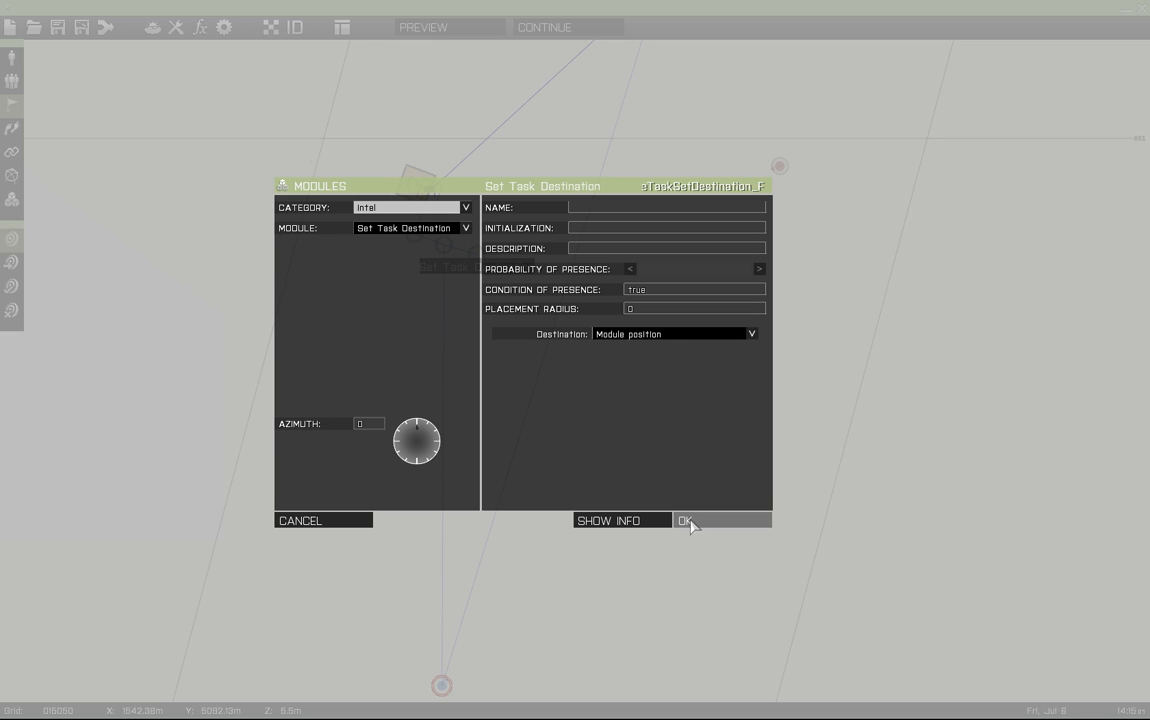
Step: Confirm the Set Task Destination module using the module's own position
left_click(686, 520)
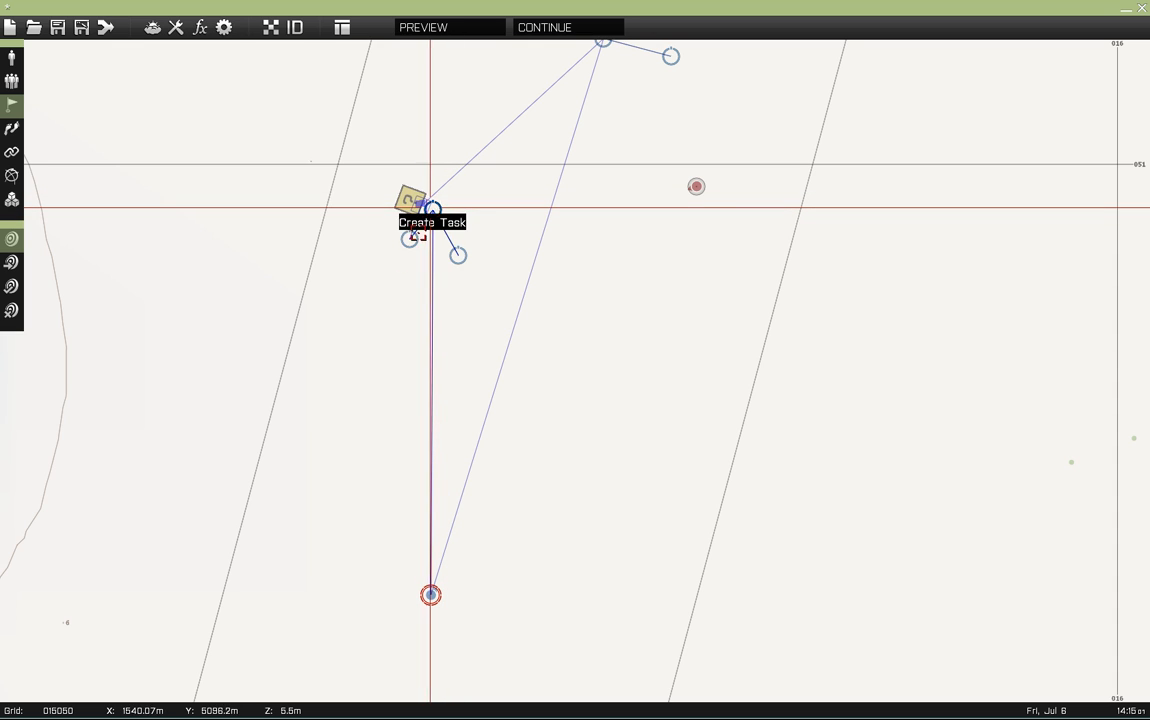
mouse_move(314, 336)
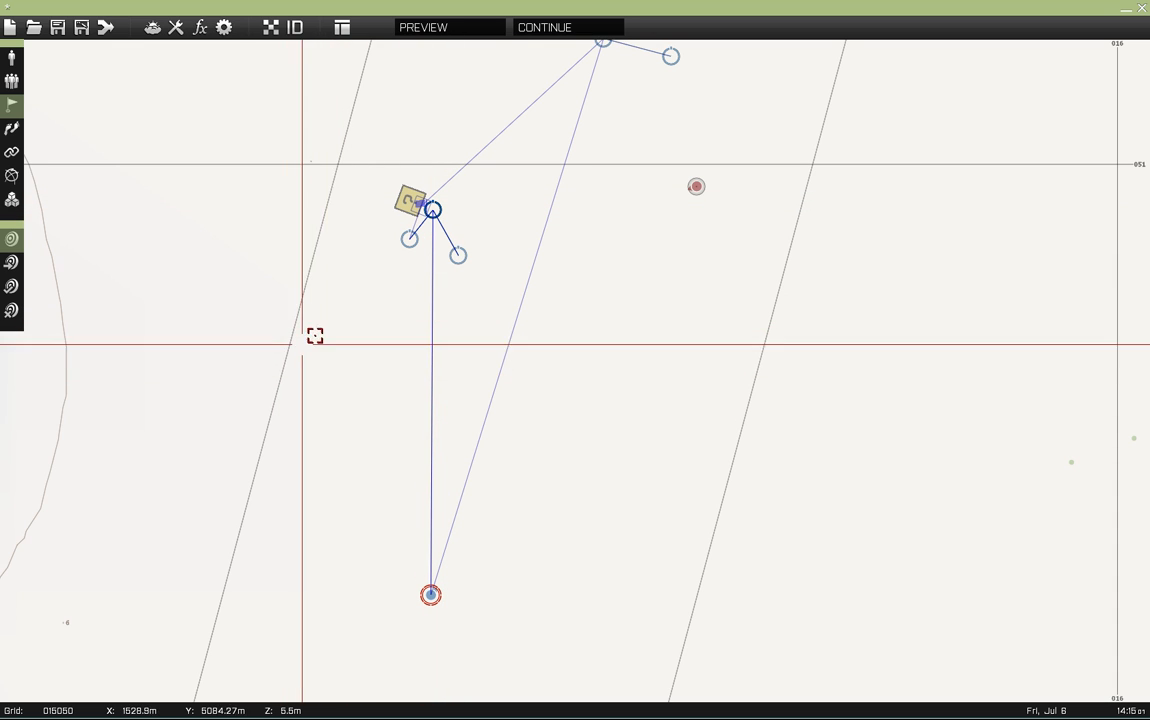
mouse_move(430, 230)
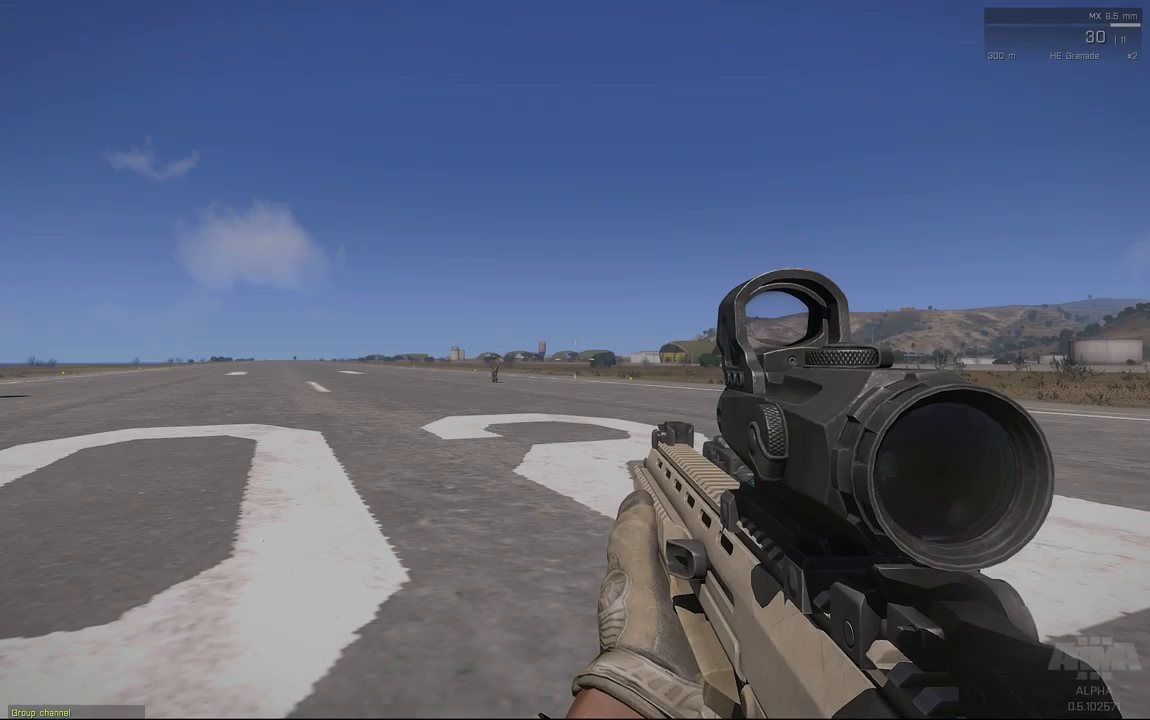
Step: Walk the player forward on the runway toward the toilet and enemy soldier
key("Enter")
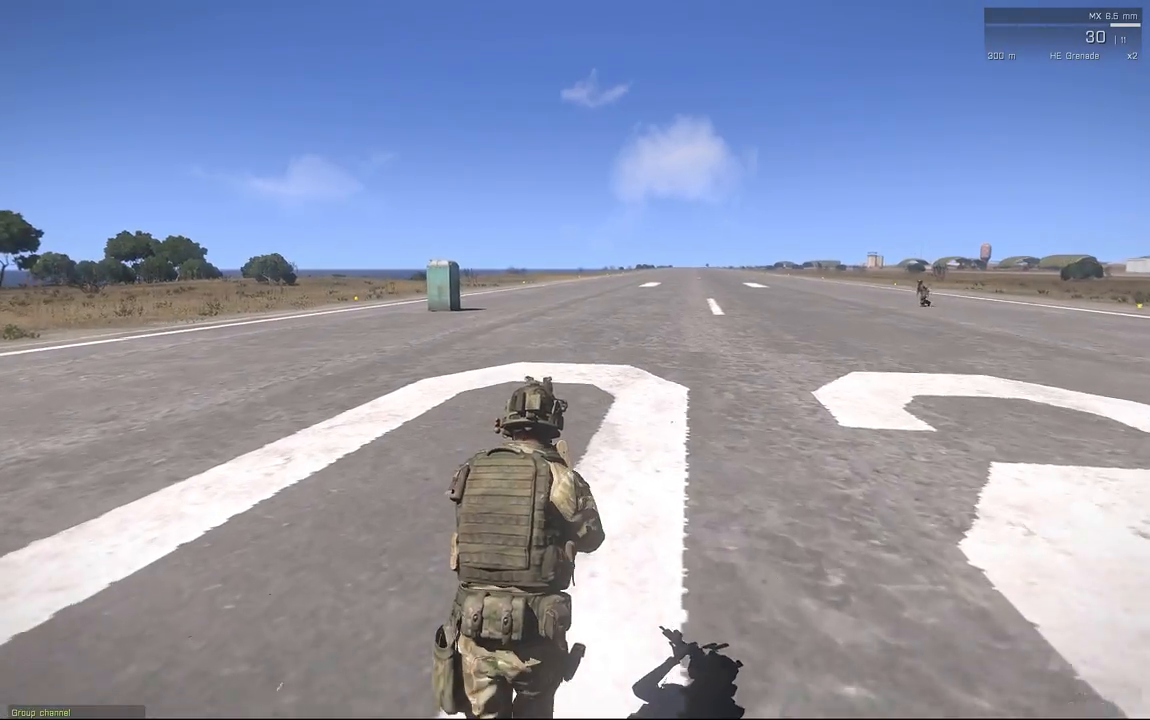
key("W")
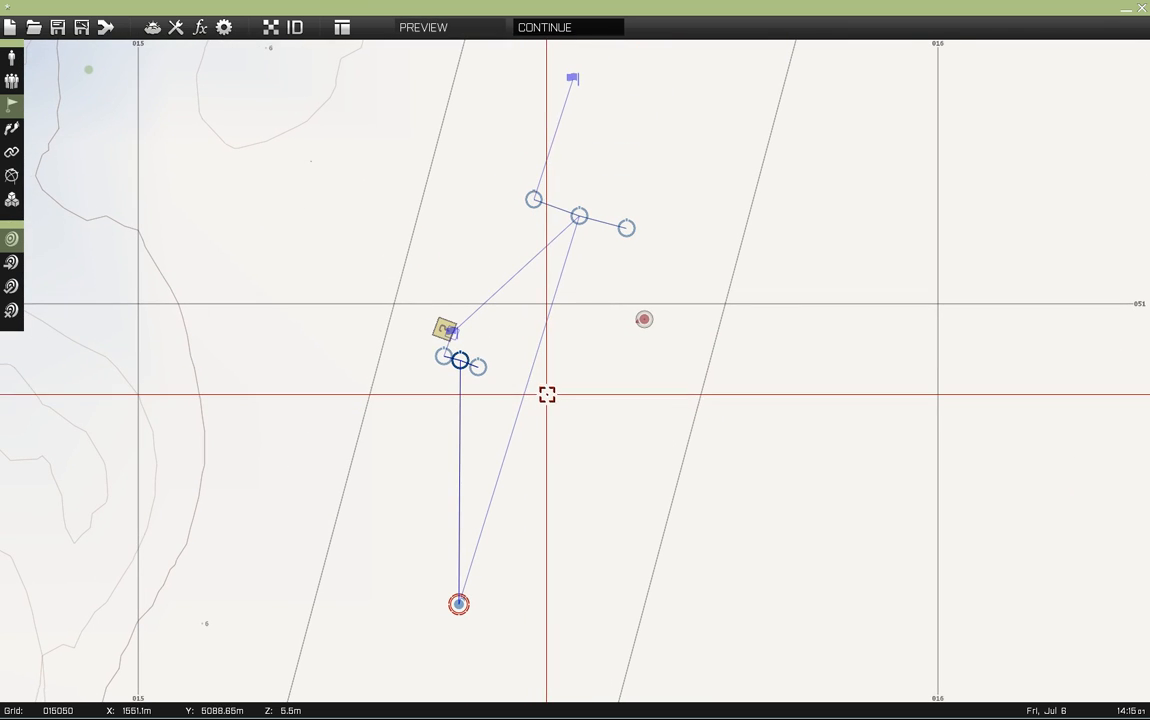
mouse_move(494, 298)
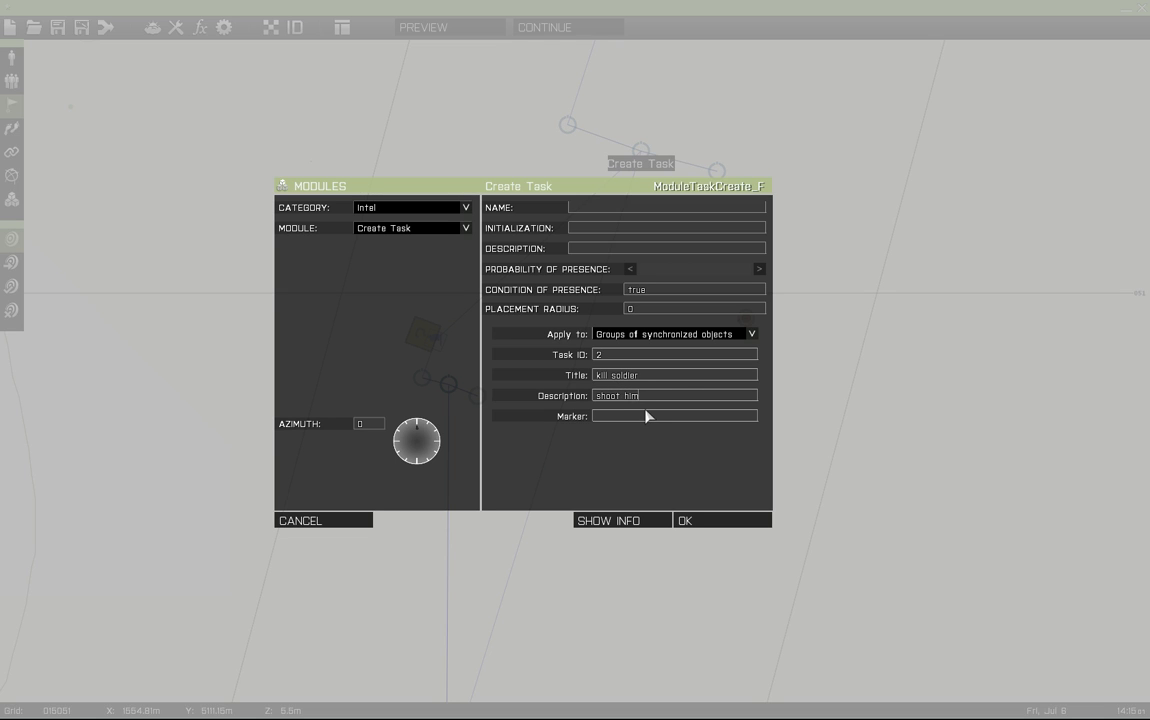
Step: Confirm the Create Task module with ID 2, title 'kill soldier', description 'shoot him'
left_click(684, 520)
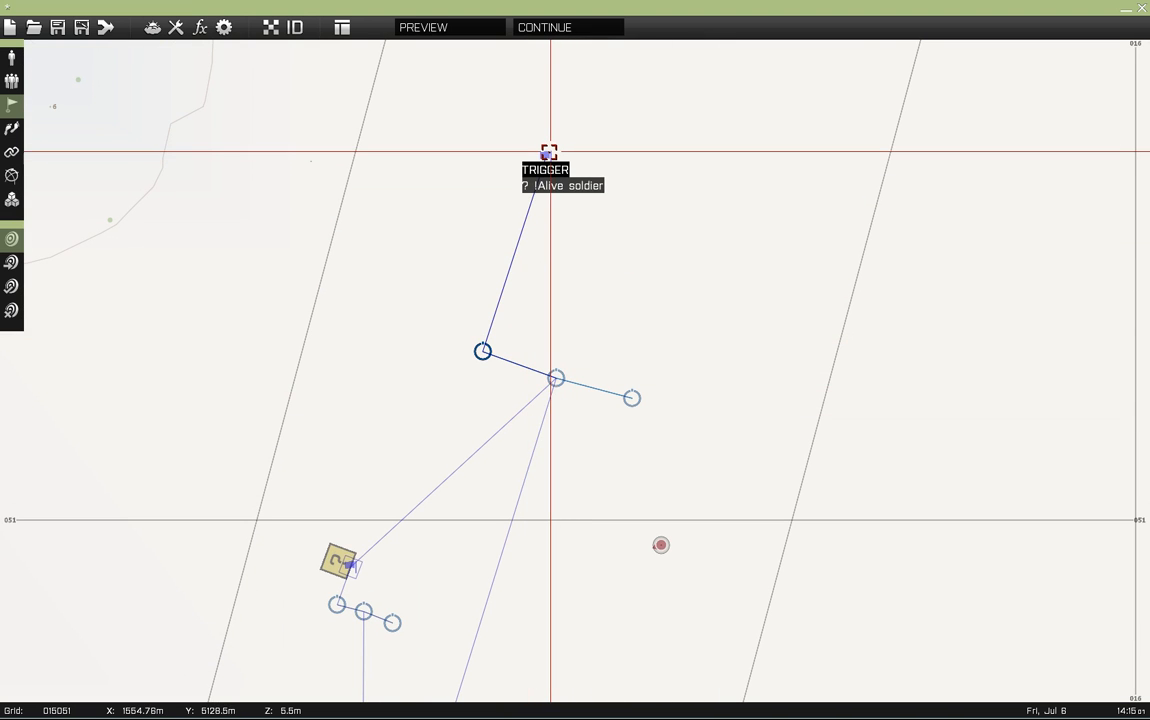
Step: Check the trigger's !alive condition, then name the enemy rifleman 'soldier'
double_click(548, 152)
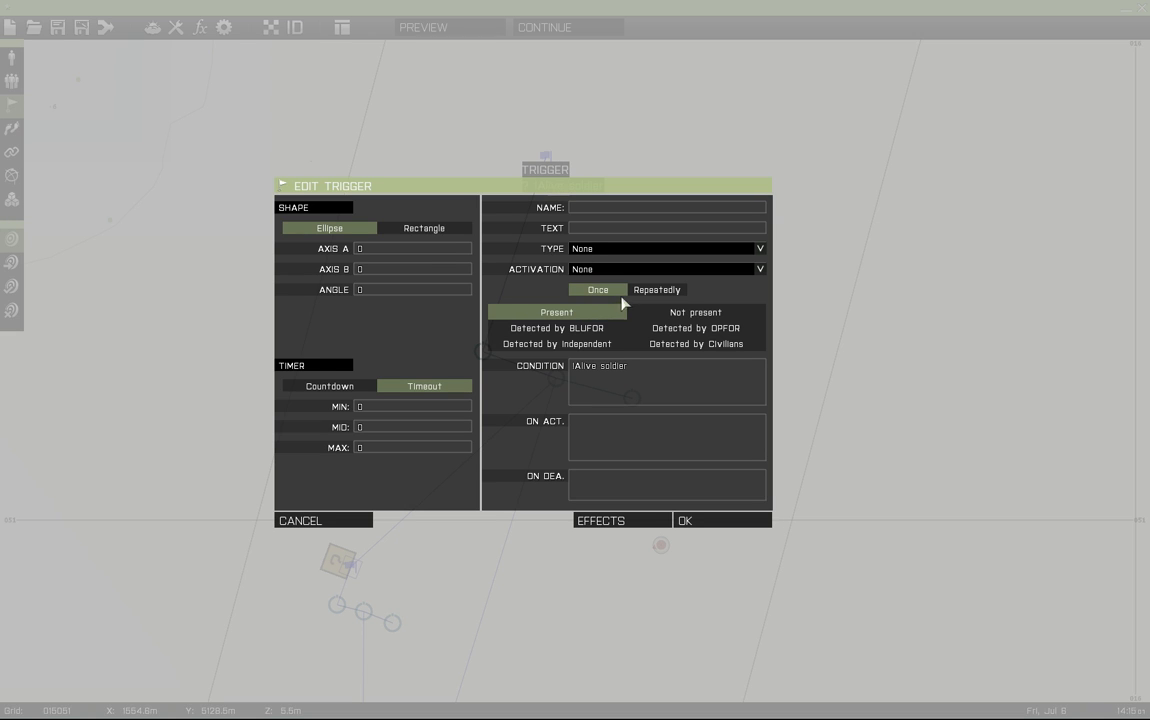
mouse_move(614, 292)
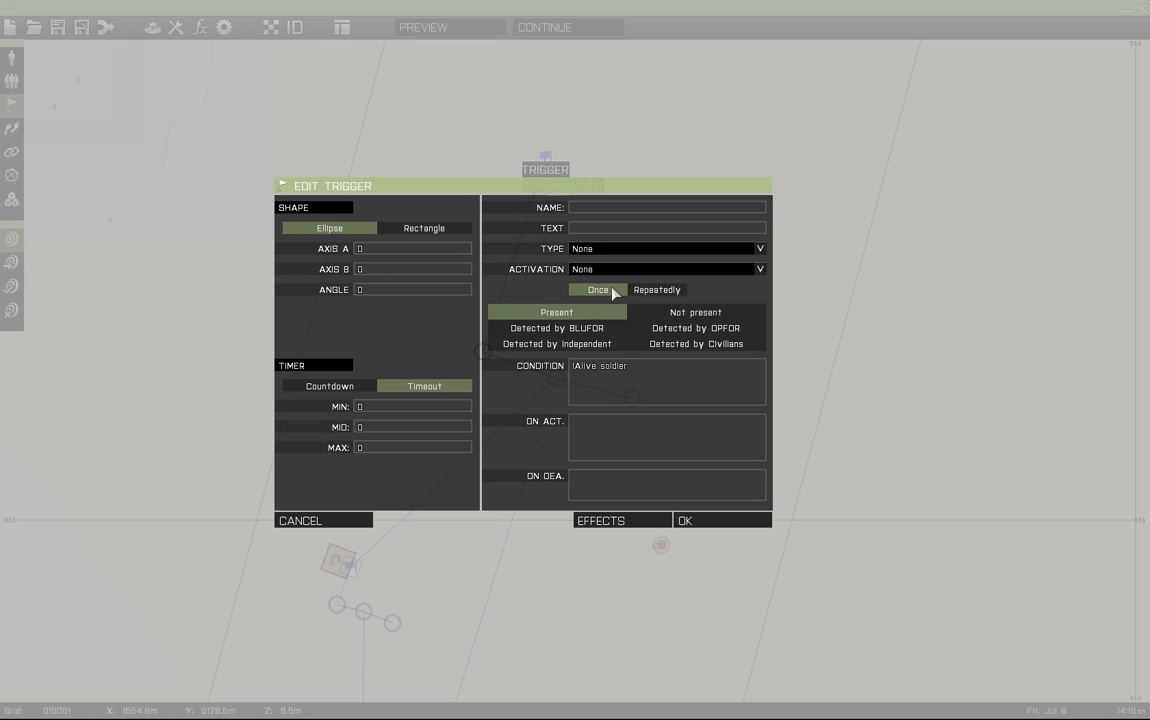
mouse_move(344, 284)
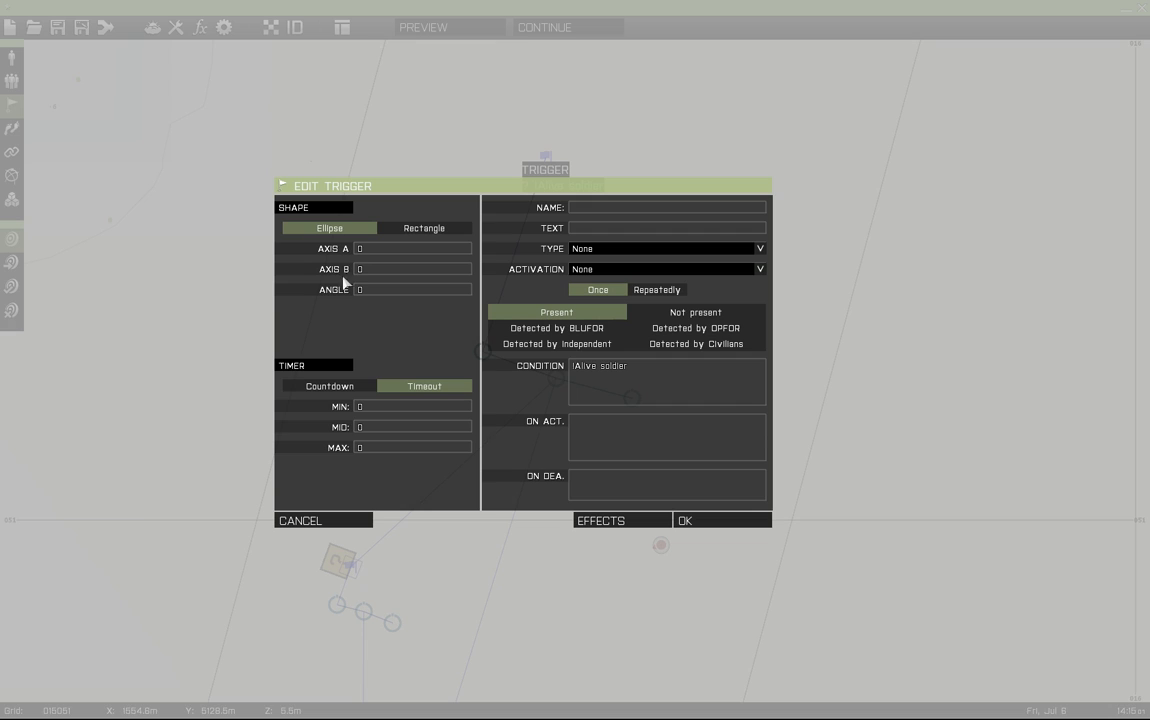
mouse_move(548, 284)
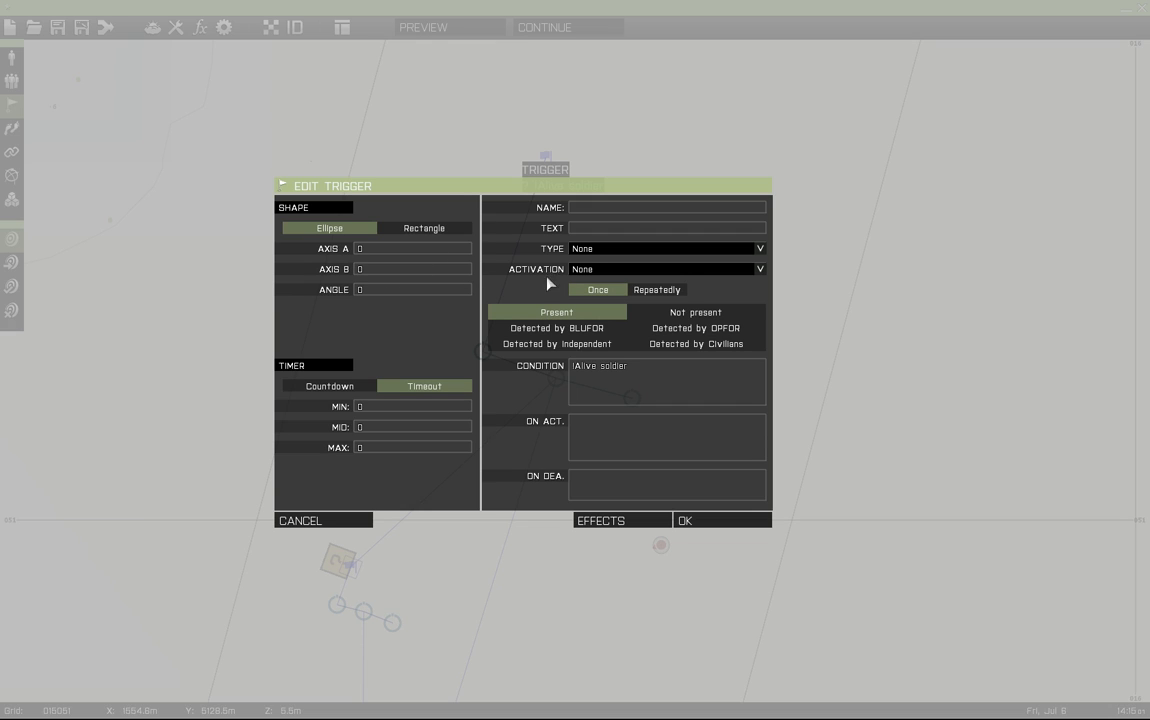
double_click(598, 364)
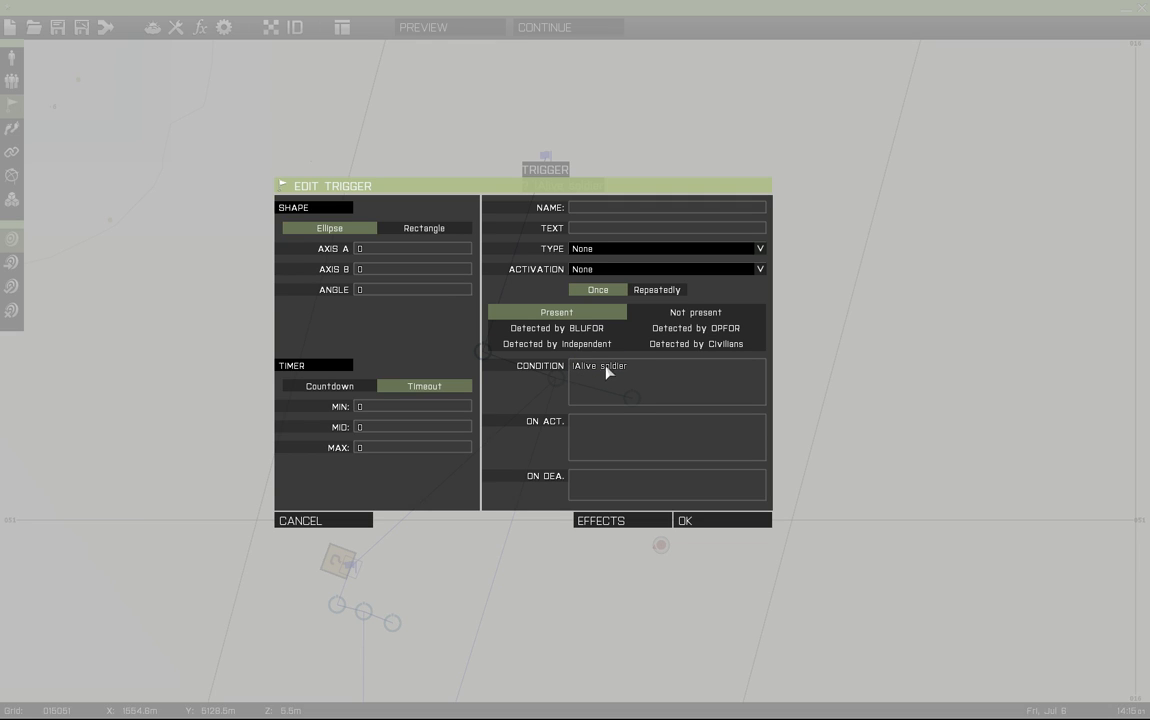
mouse_move(628, 372)
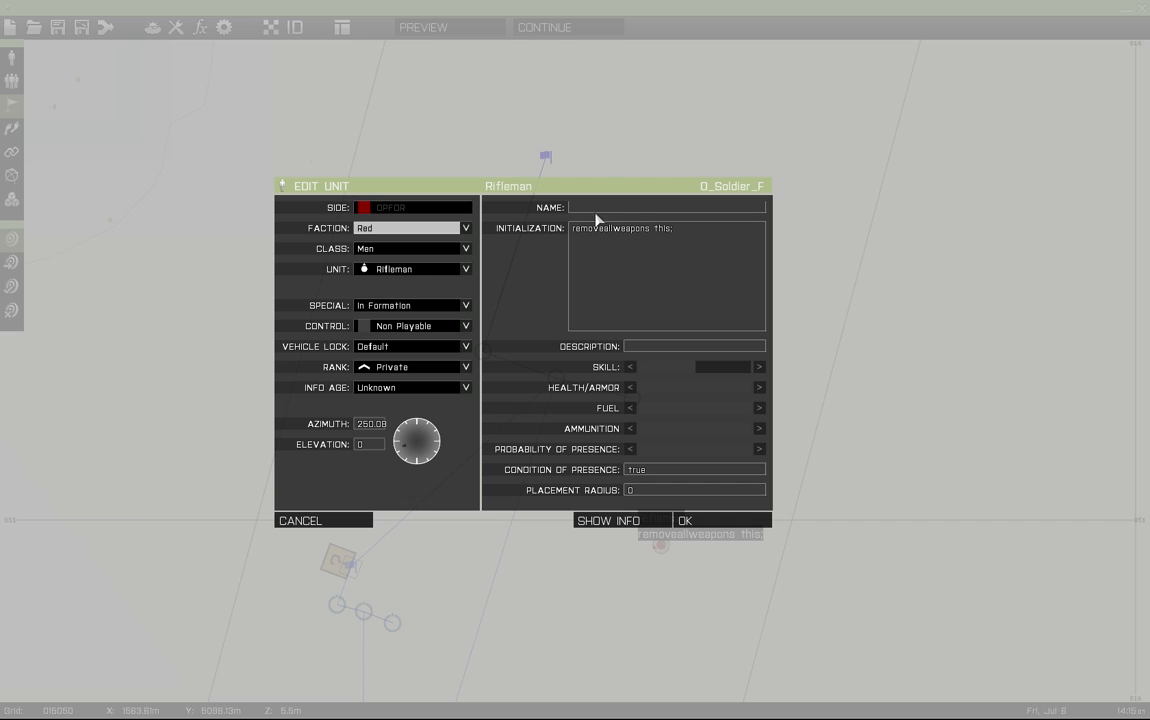
type("soldier")
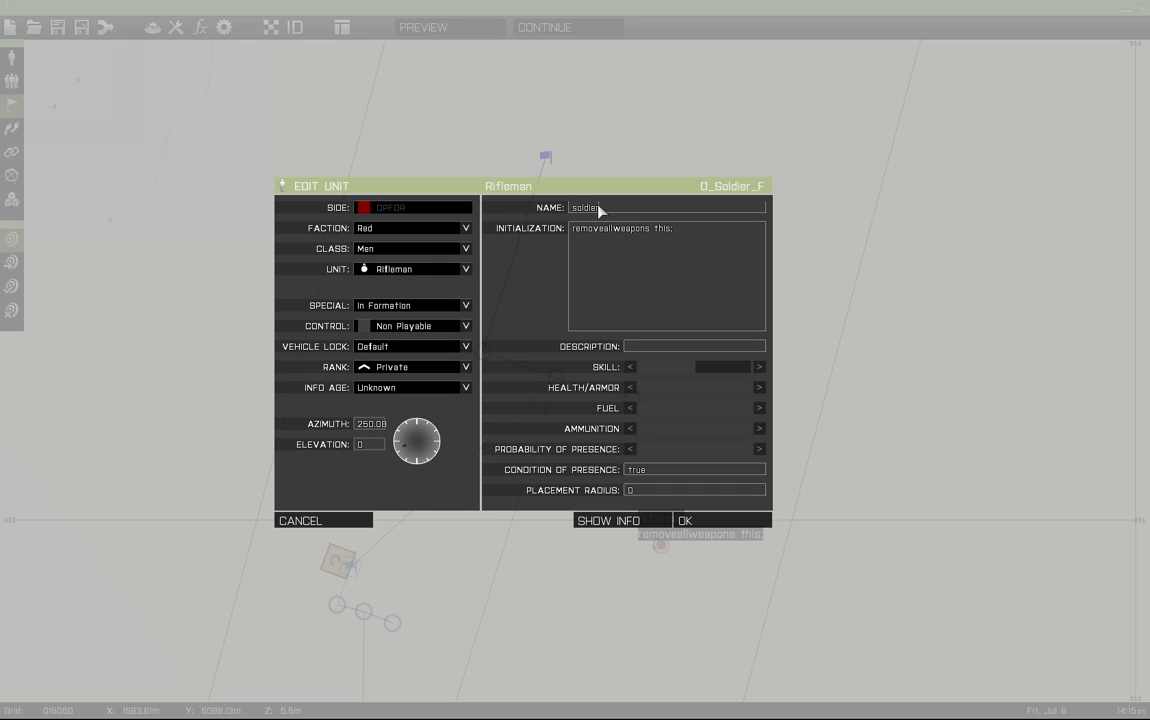
left_click(684, 520)
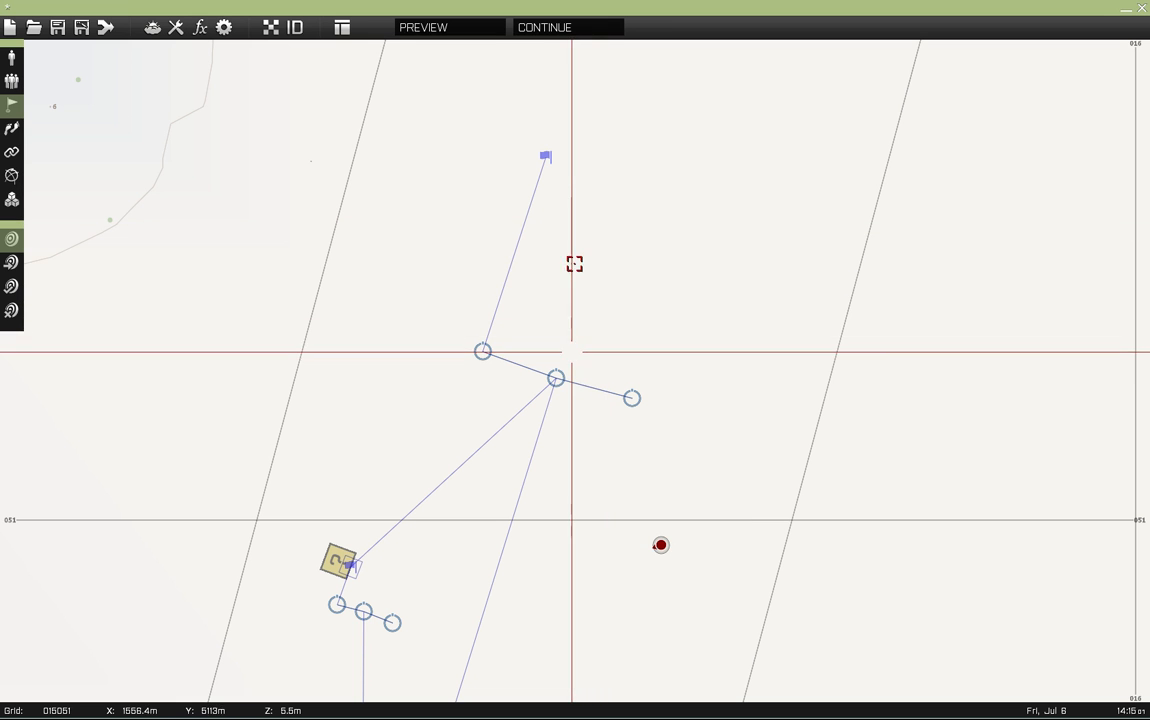
double_click(544, 160)
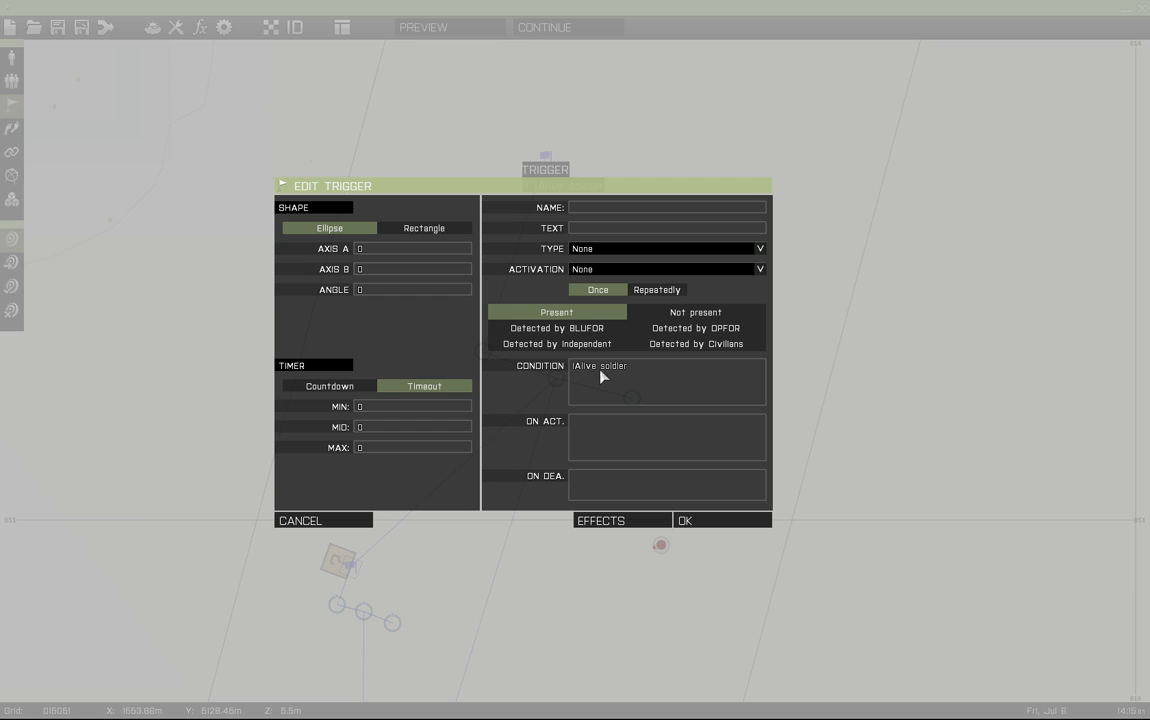
double_click(612, 364)
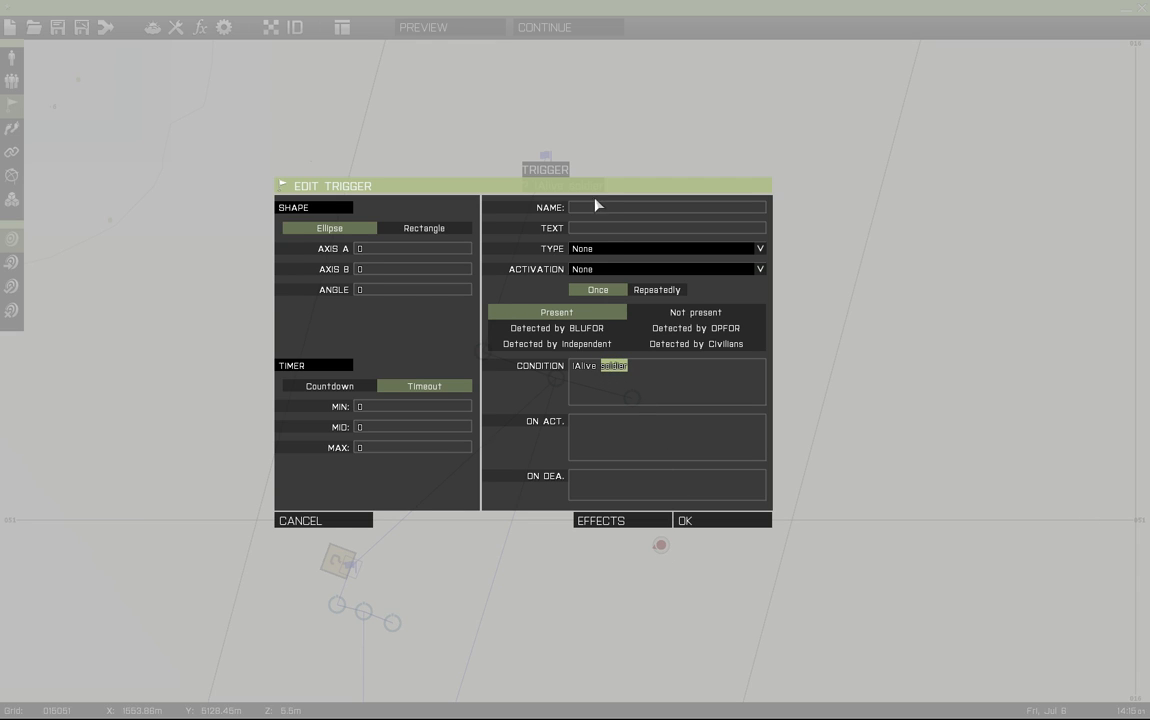
mouse_move(616, 380)
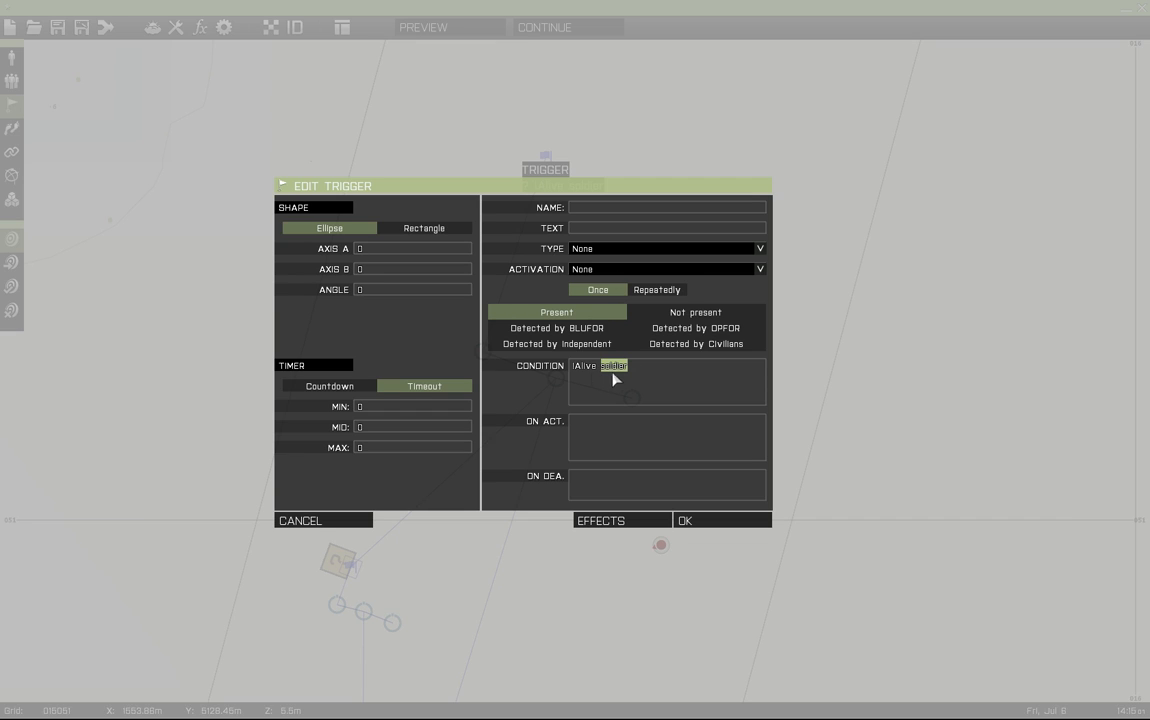
mouse_move(510, 312)
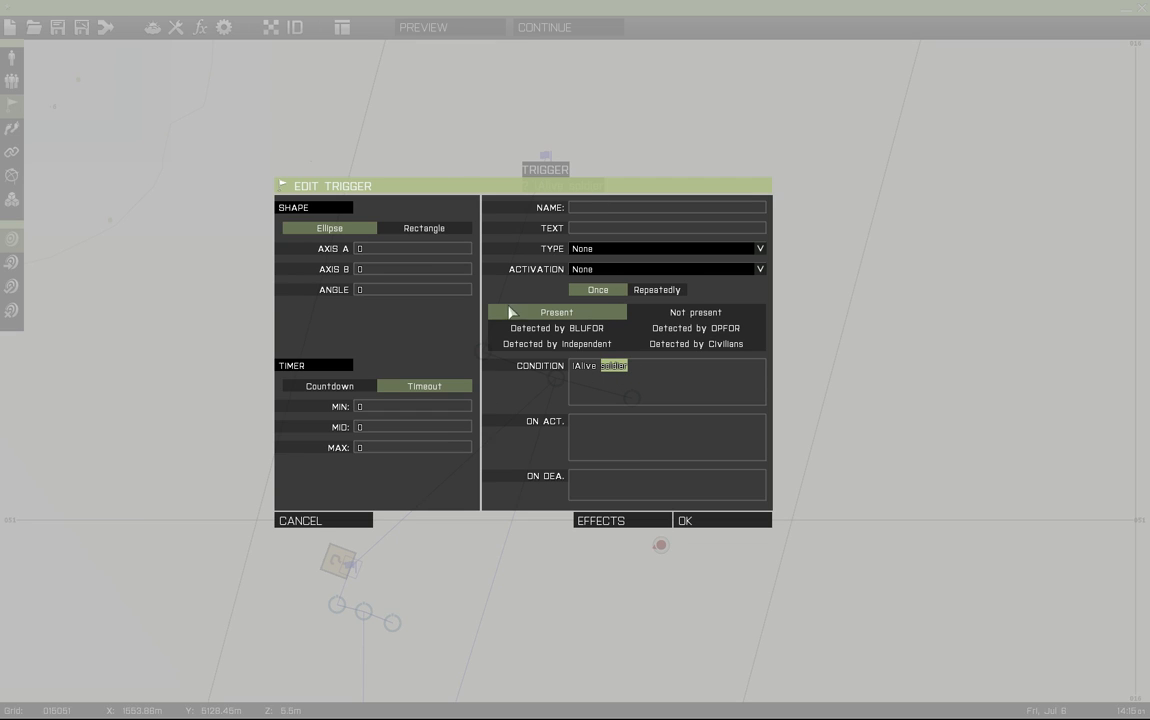
mouse_move(600, 376)
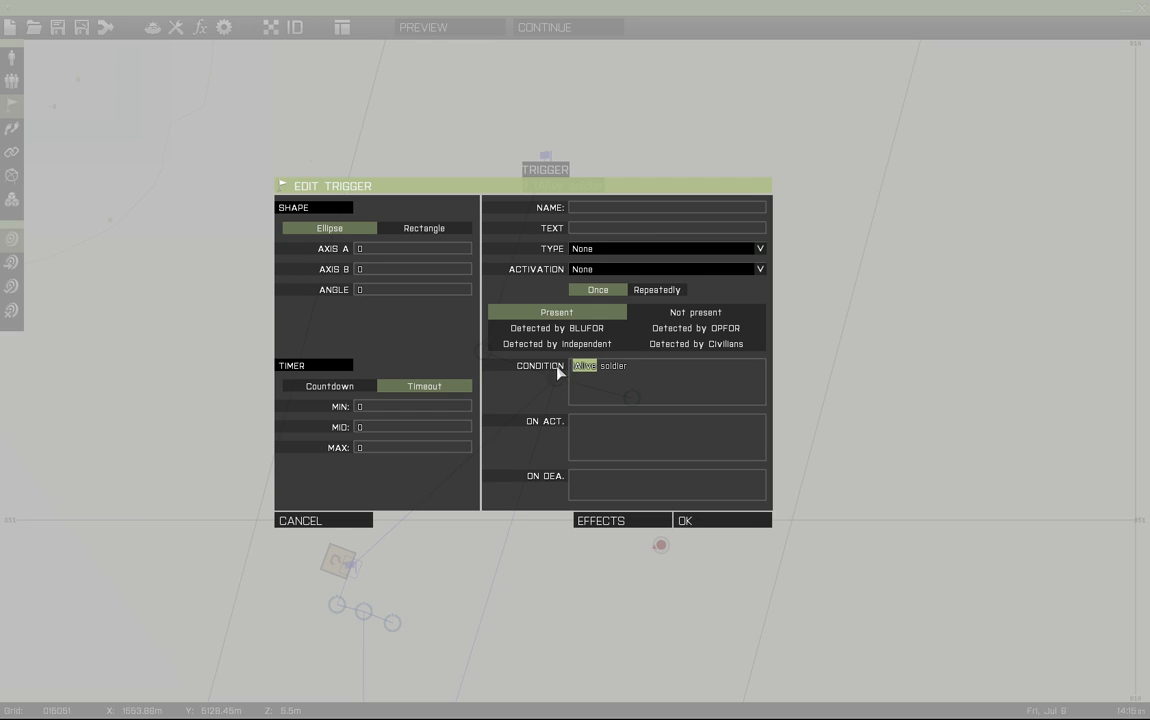
mouse_move(586, 378)
type("!")
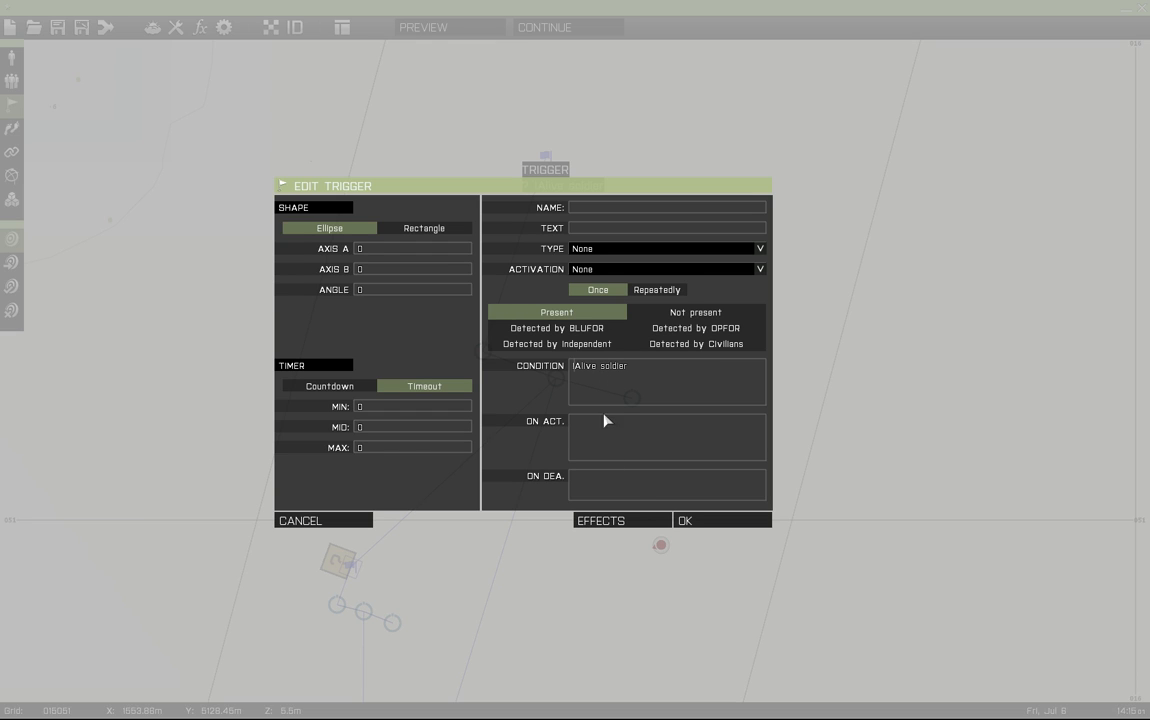
mouse_move(644, 558)
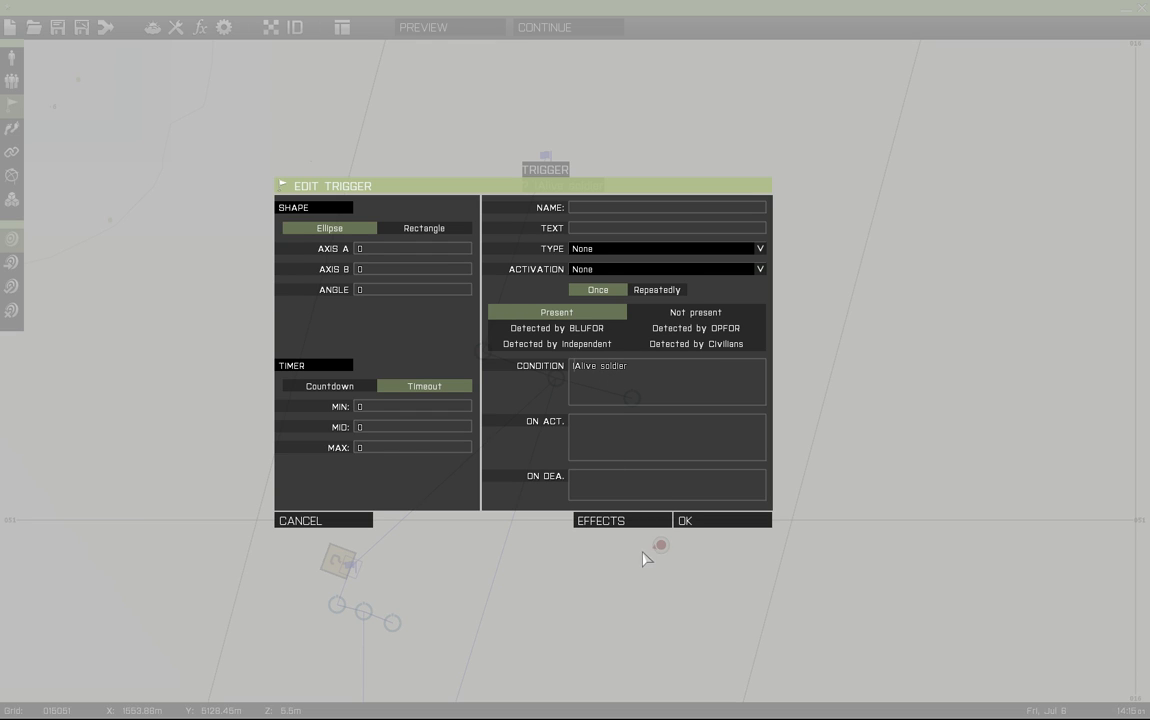
mouse_move(684, 544)
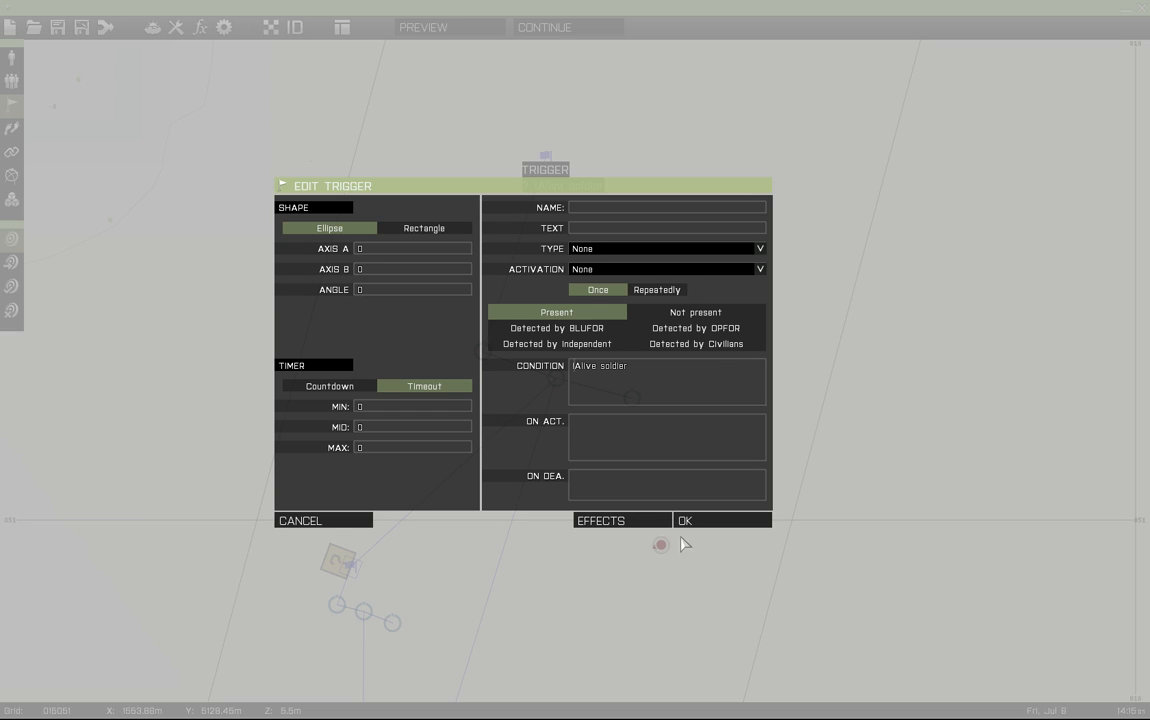
mouse_move(678, 556)
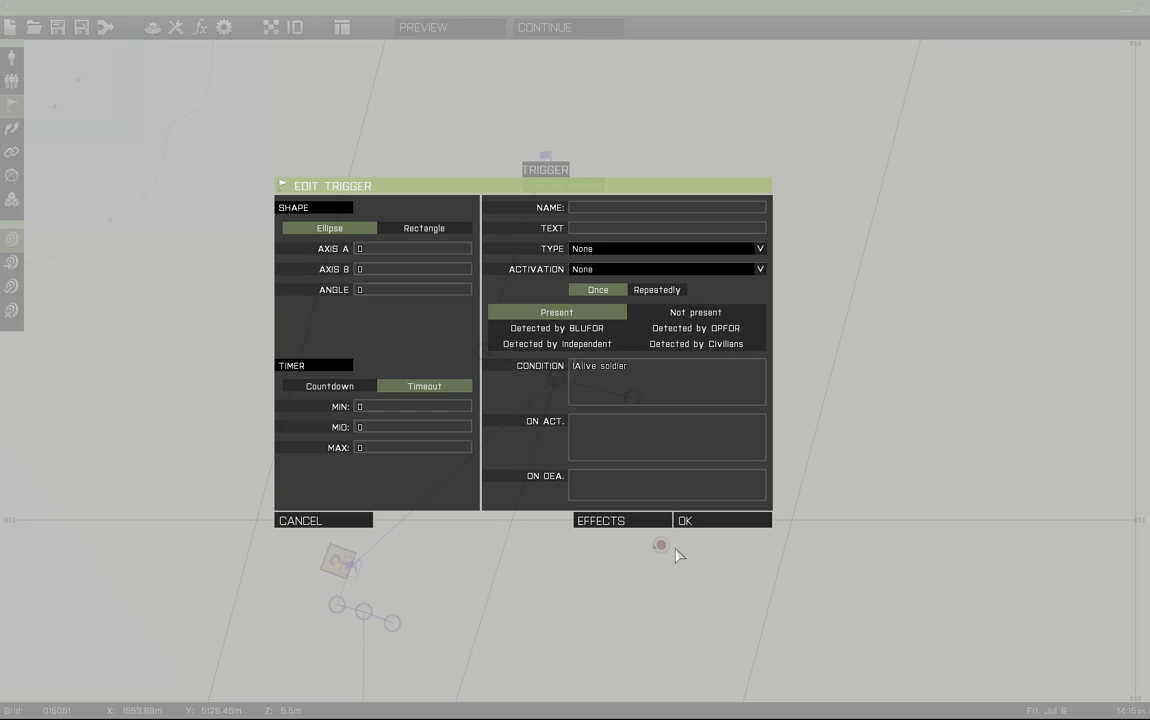
mouse_move(668, 540)
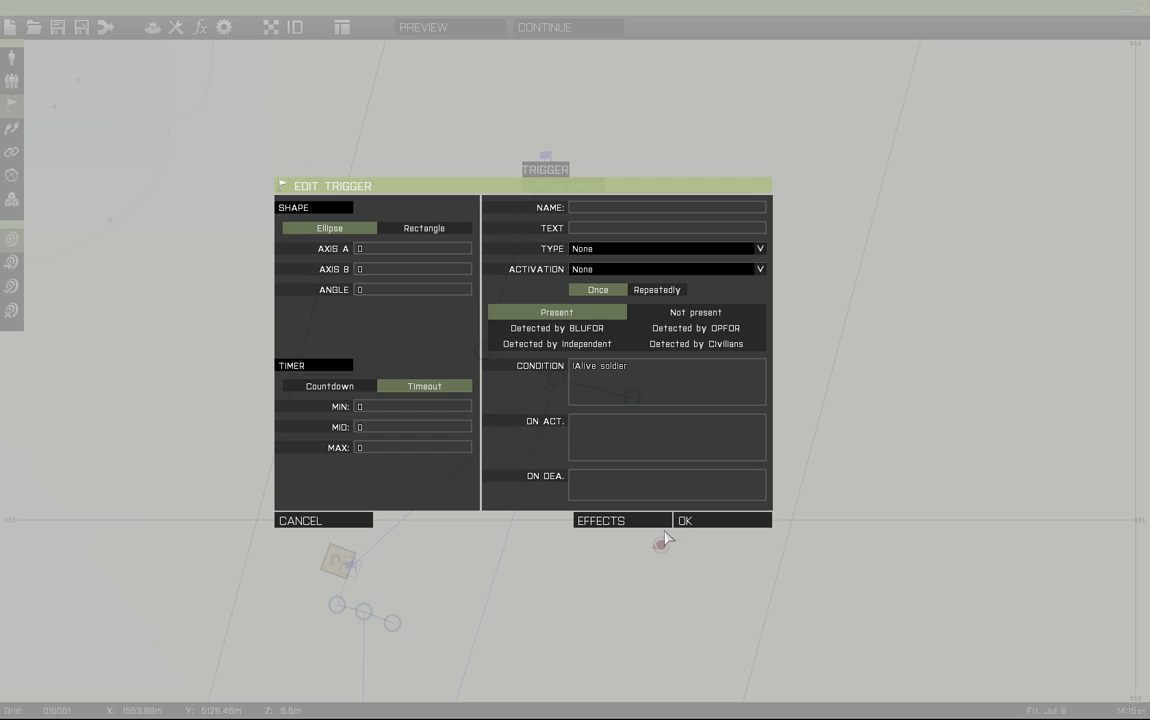
mouse_move(630, 392)
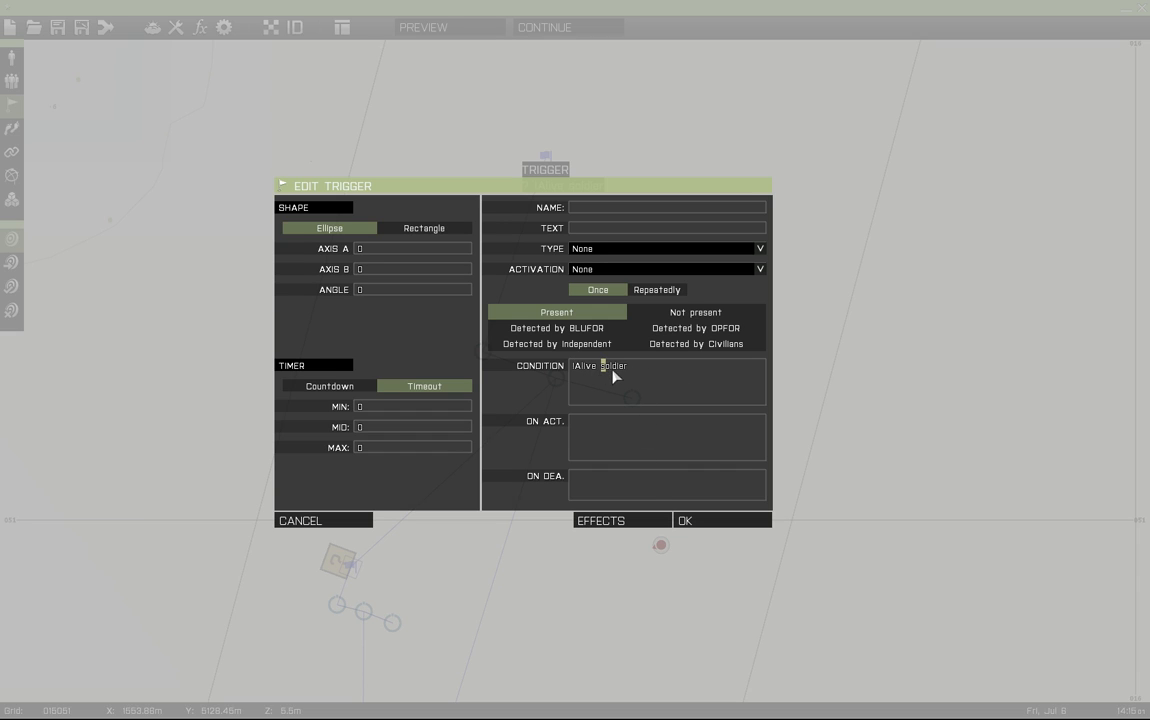
double_click(614, 366)
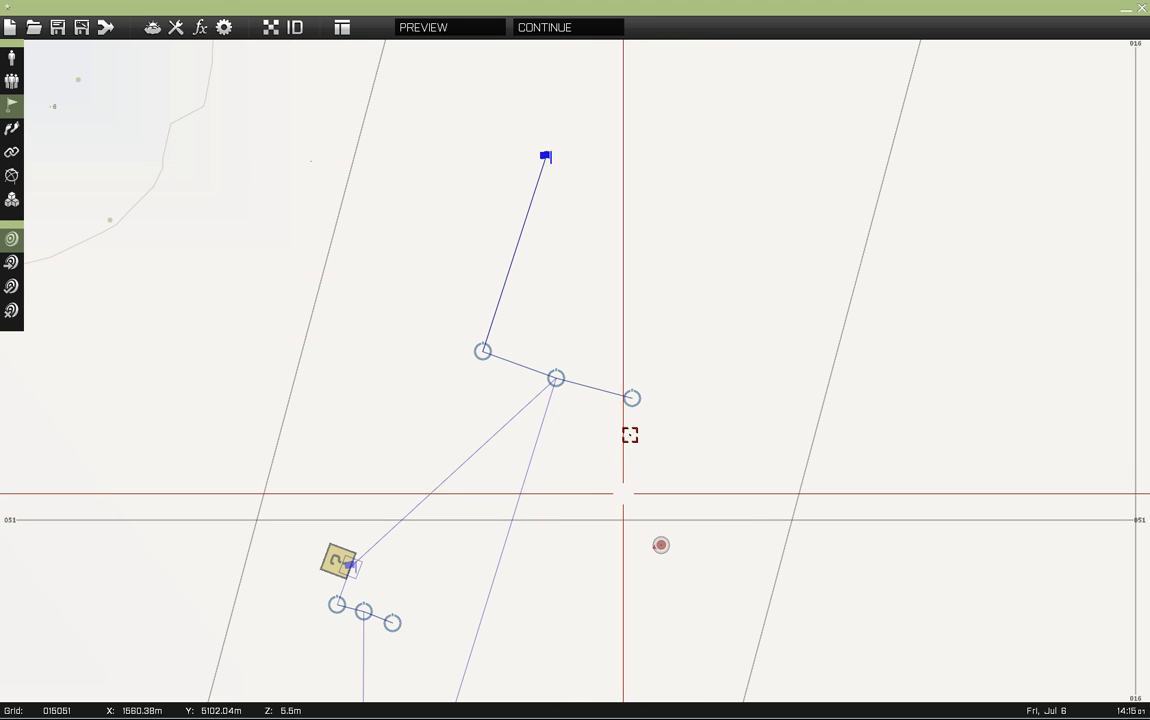
Step: Zoom out and start the mission preview on Stratis
scroll("down", 3)
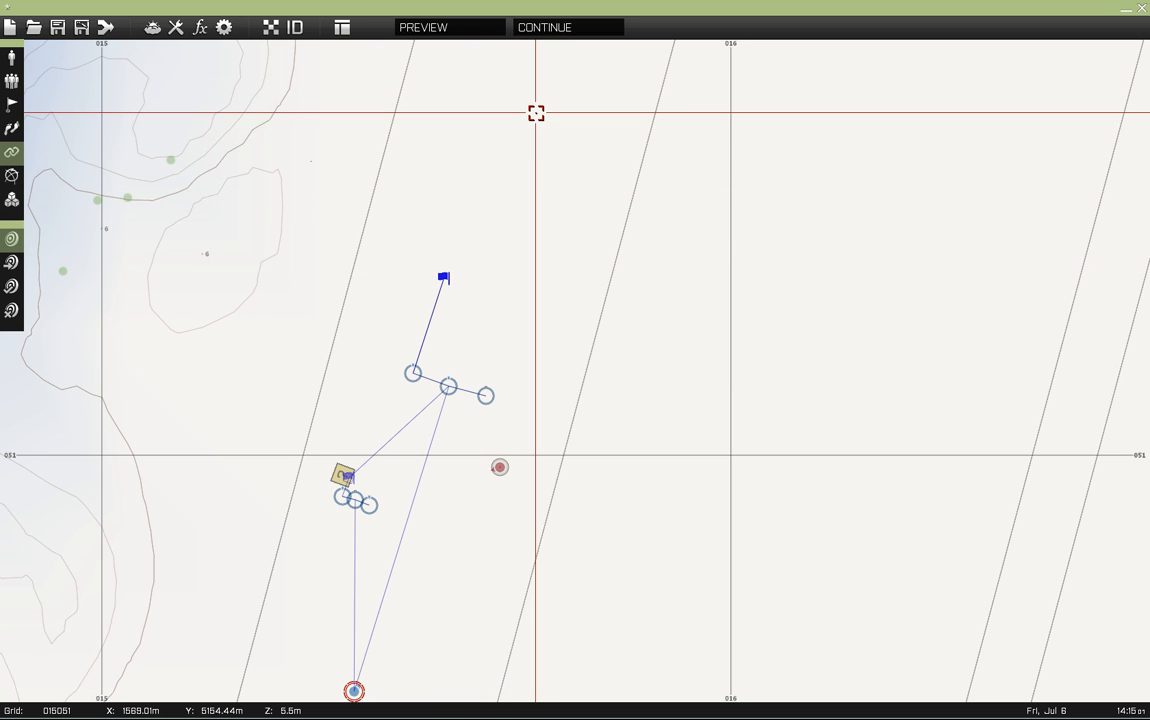
mouse_move(364, 664)
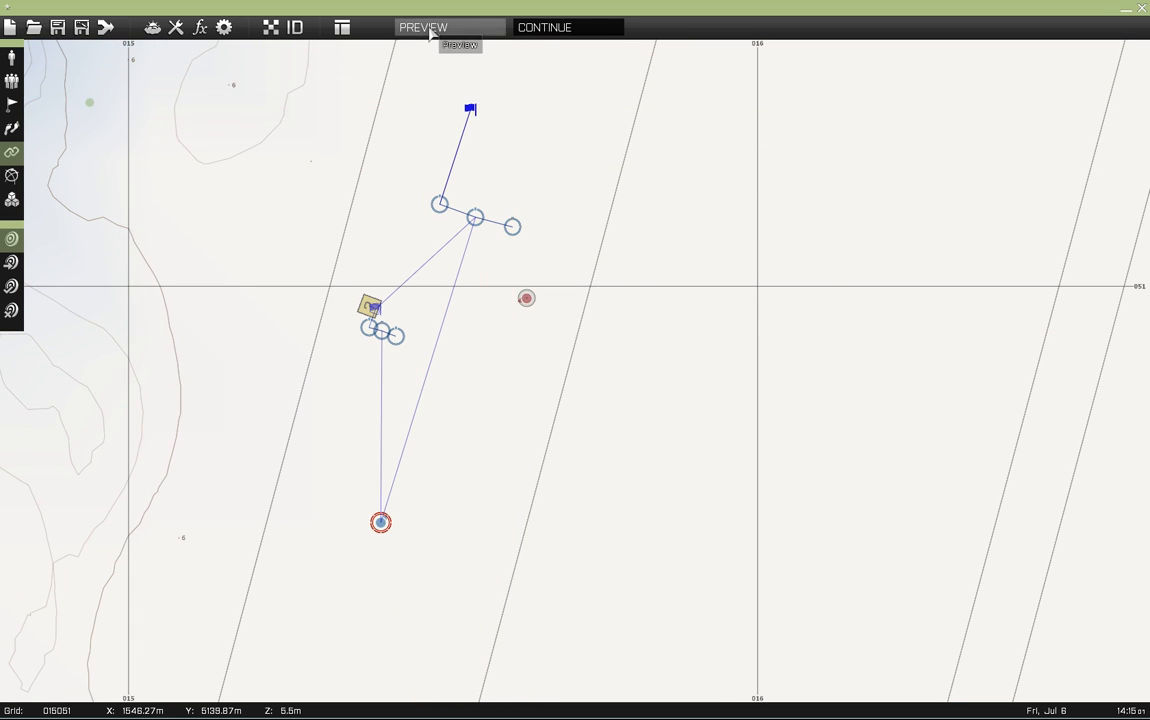
left_click(424, 28)
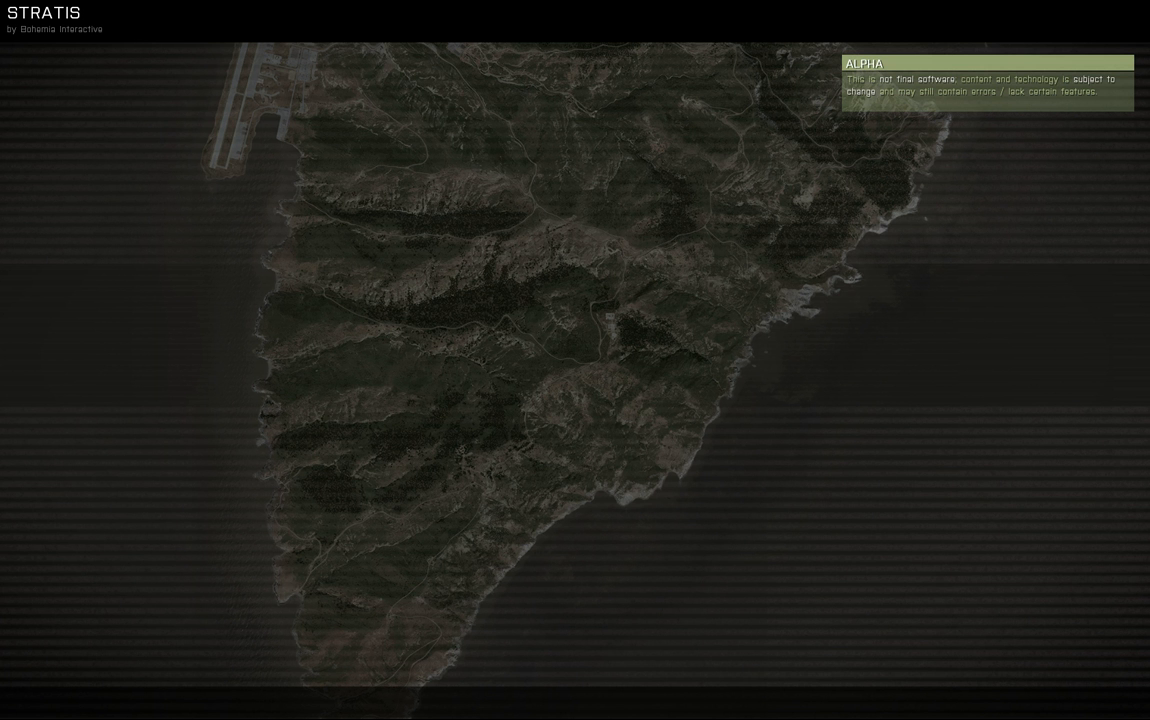